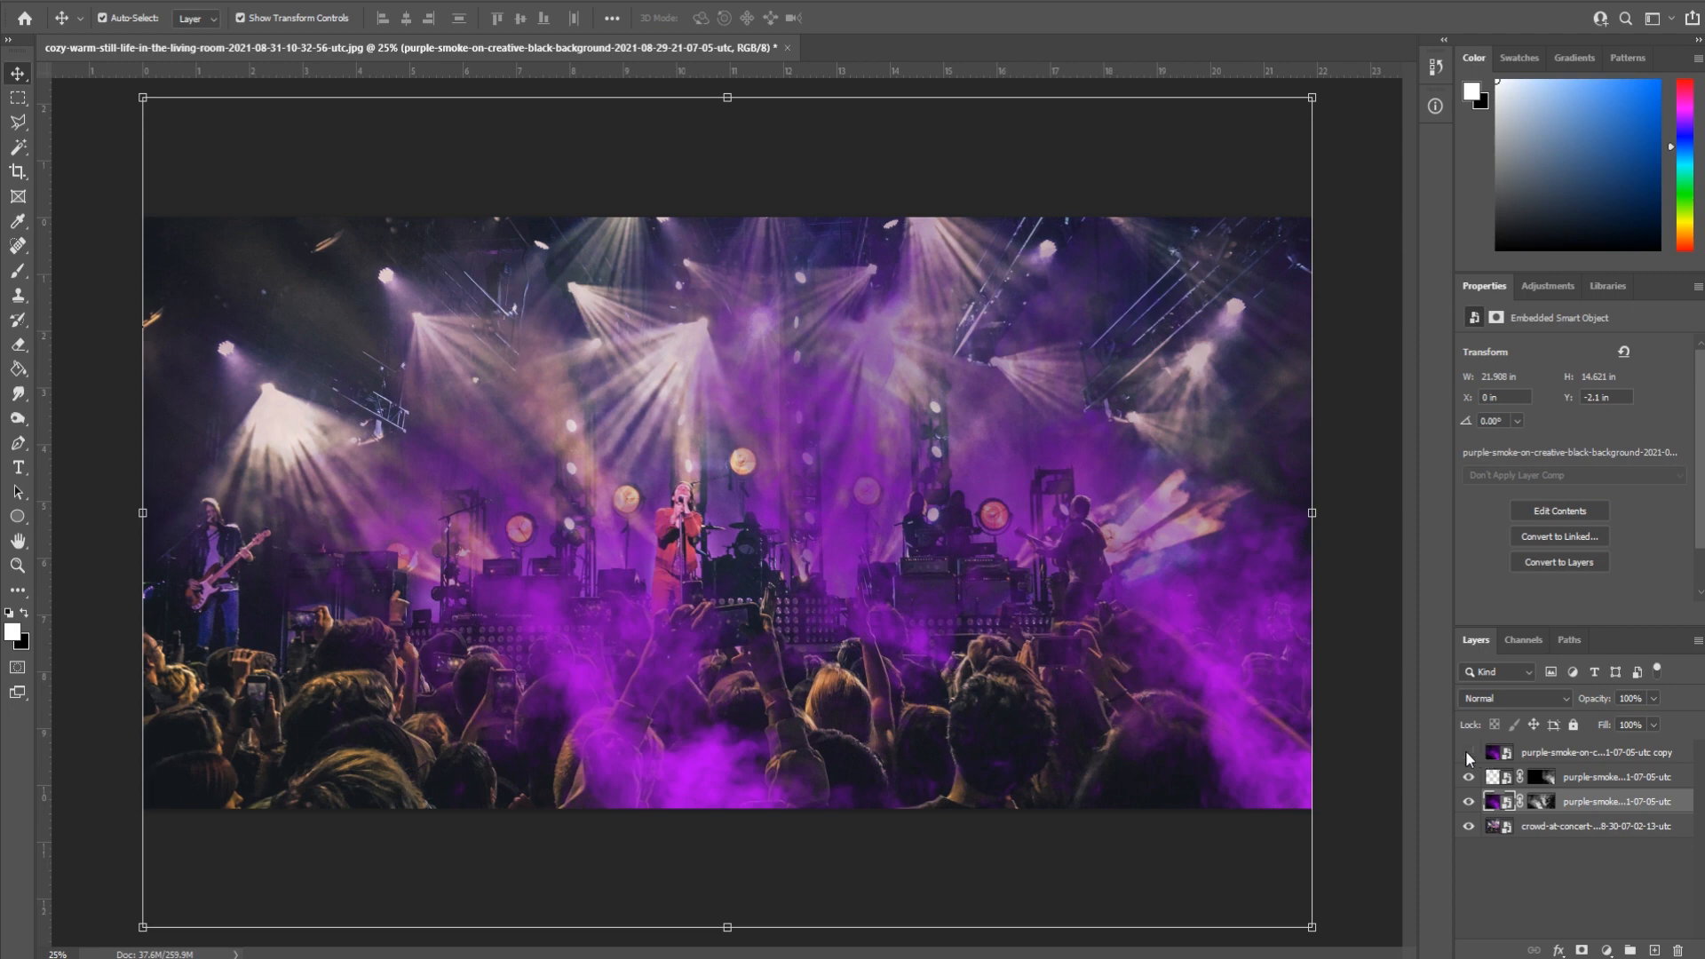
- Hide the duplicated smoke layers to return to the two-layer smoke-over-crowd starting file
click(1469, 753)
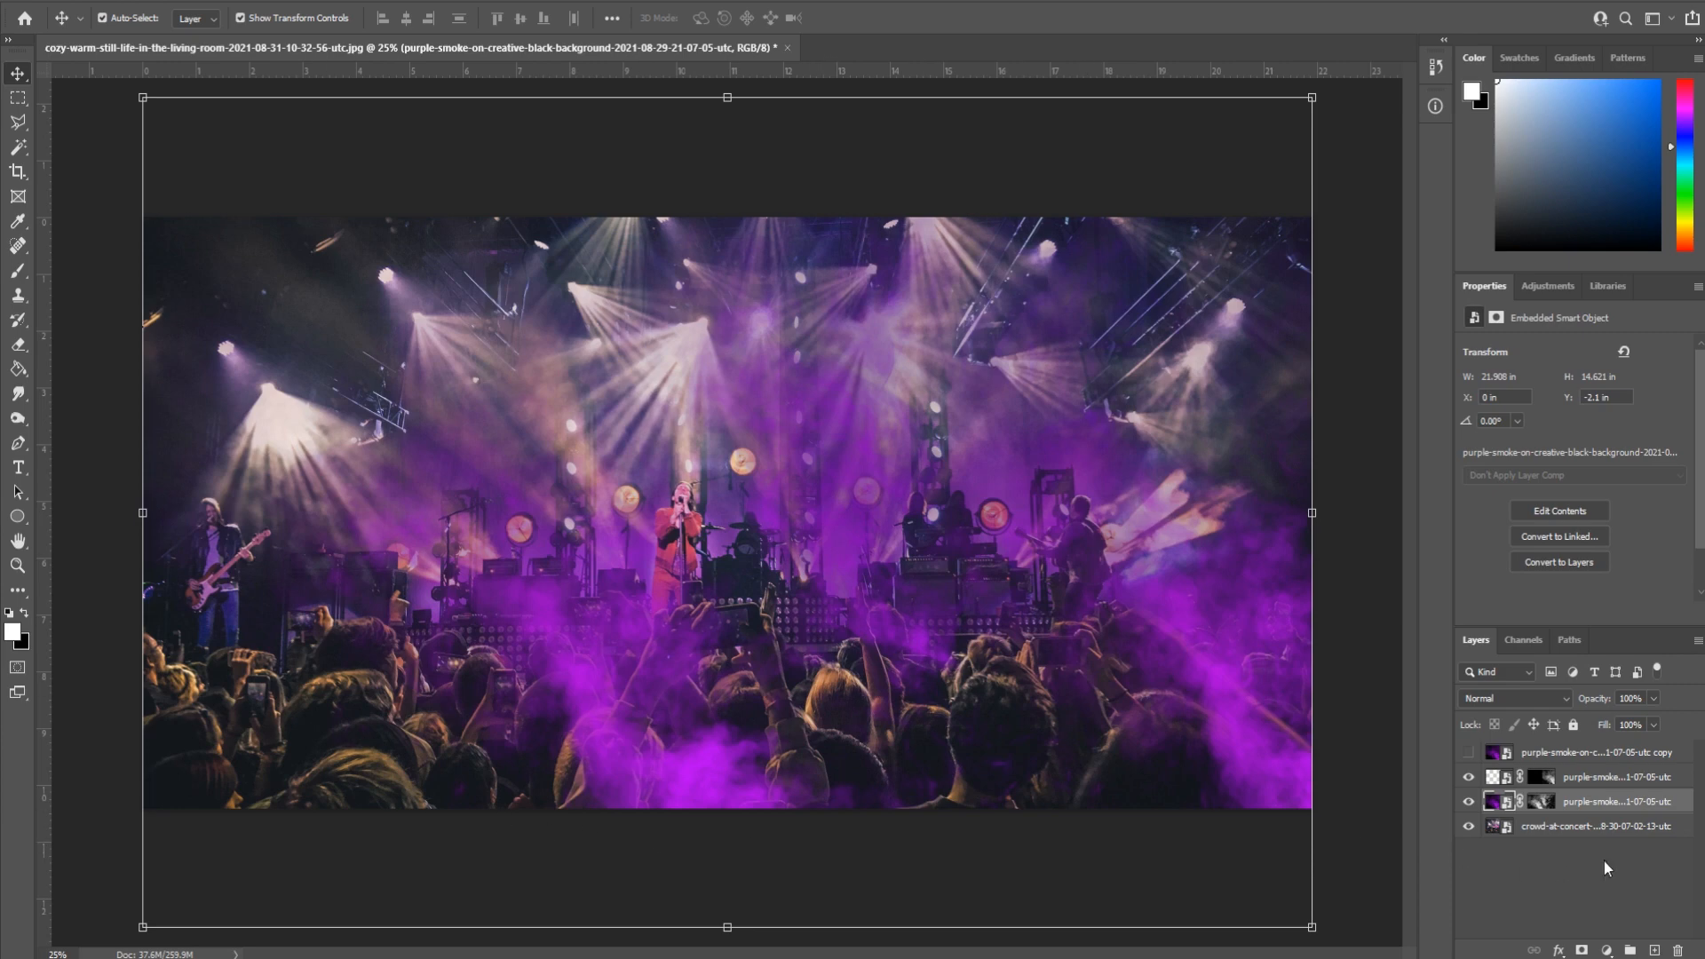
mouse_move(748, 632)
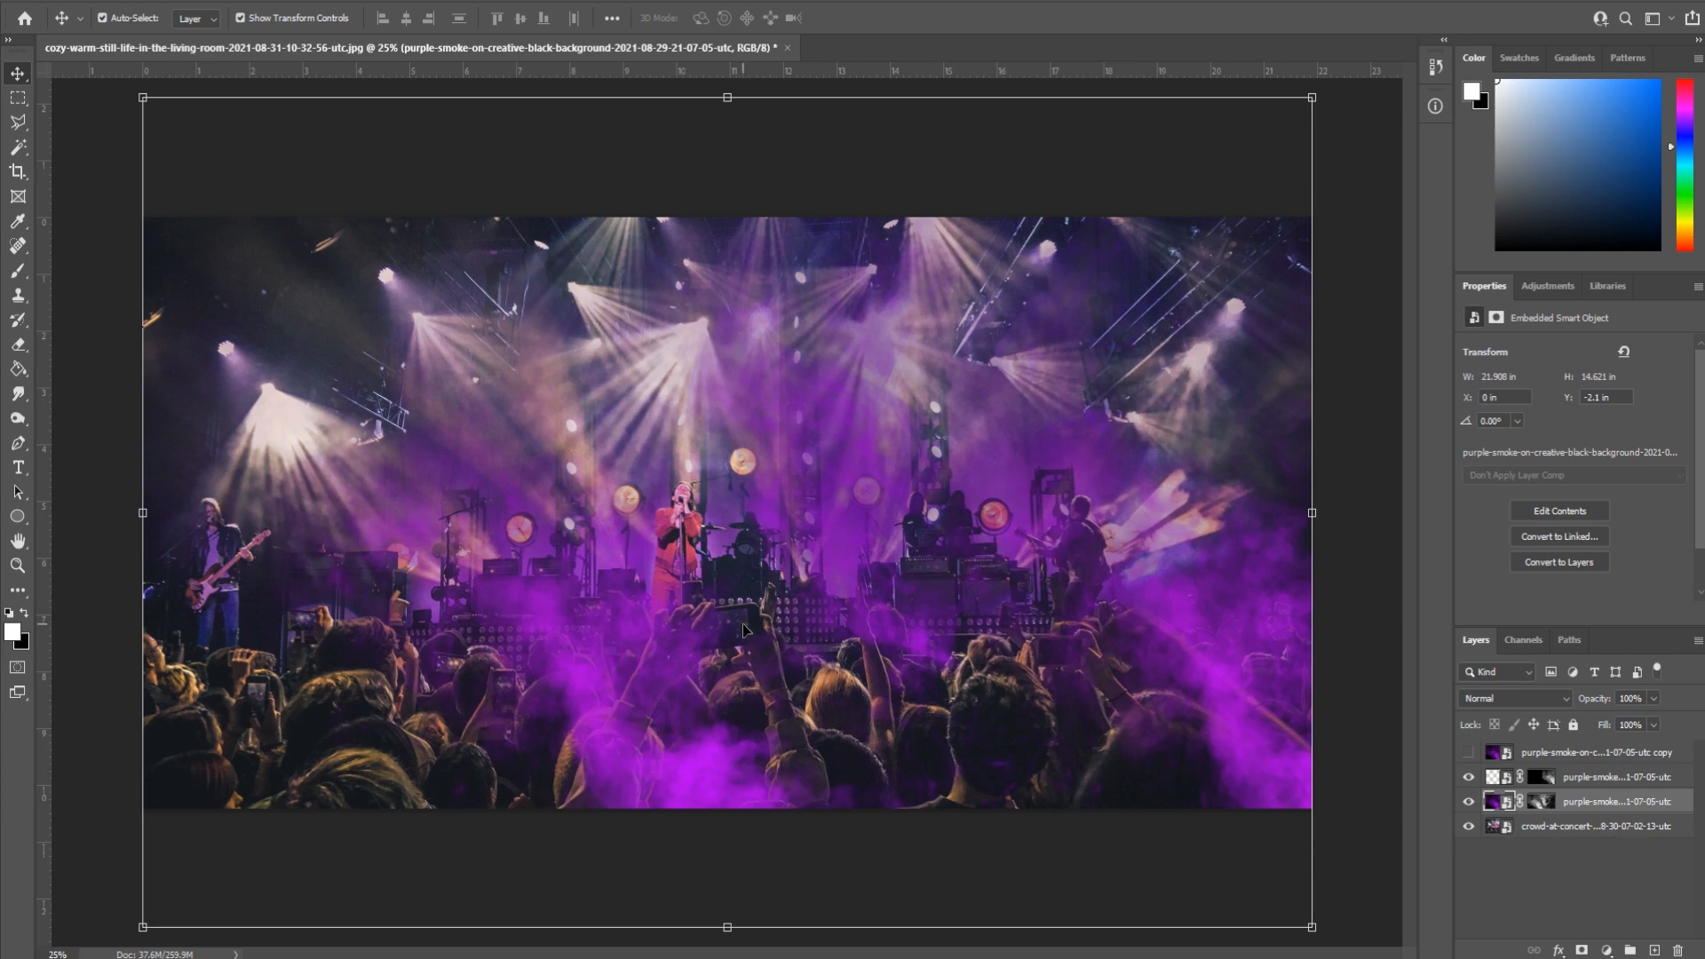
mouse_move(794, 689)
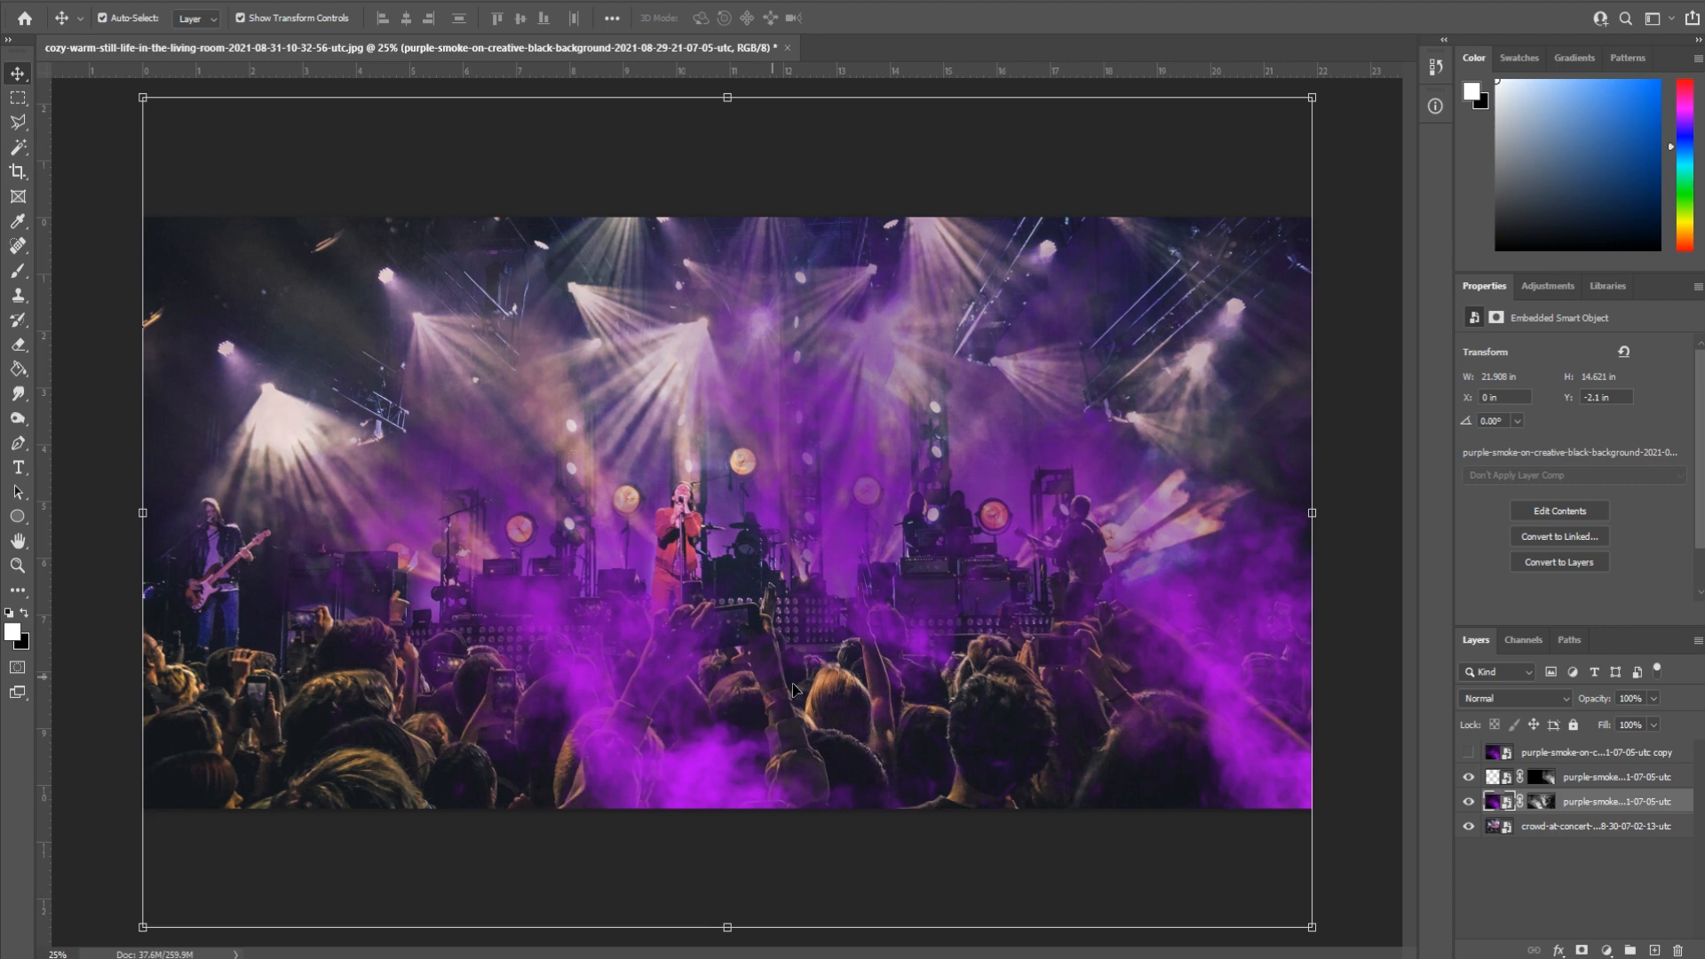
mouse_move(1585, 806)
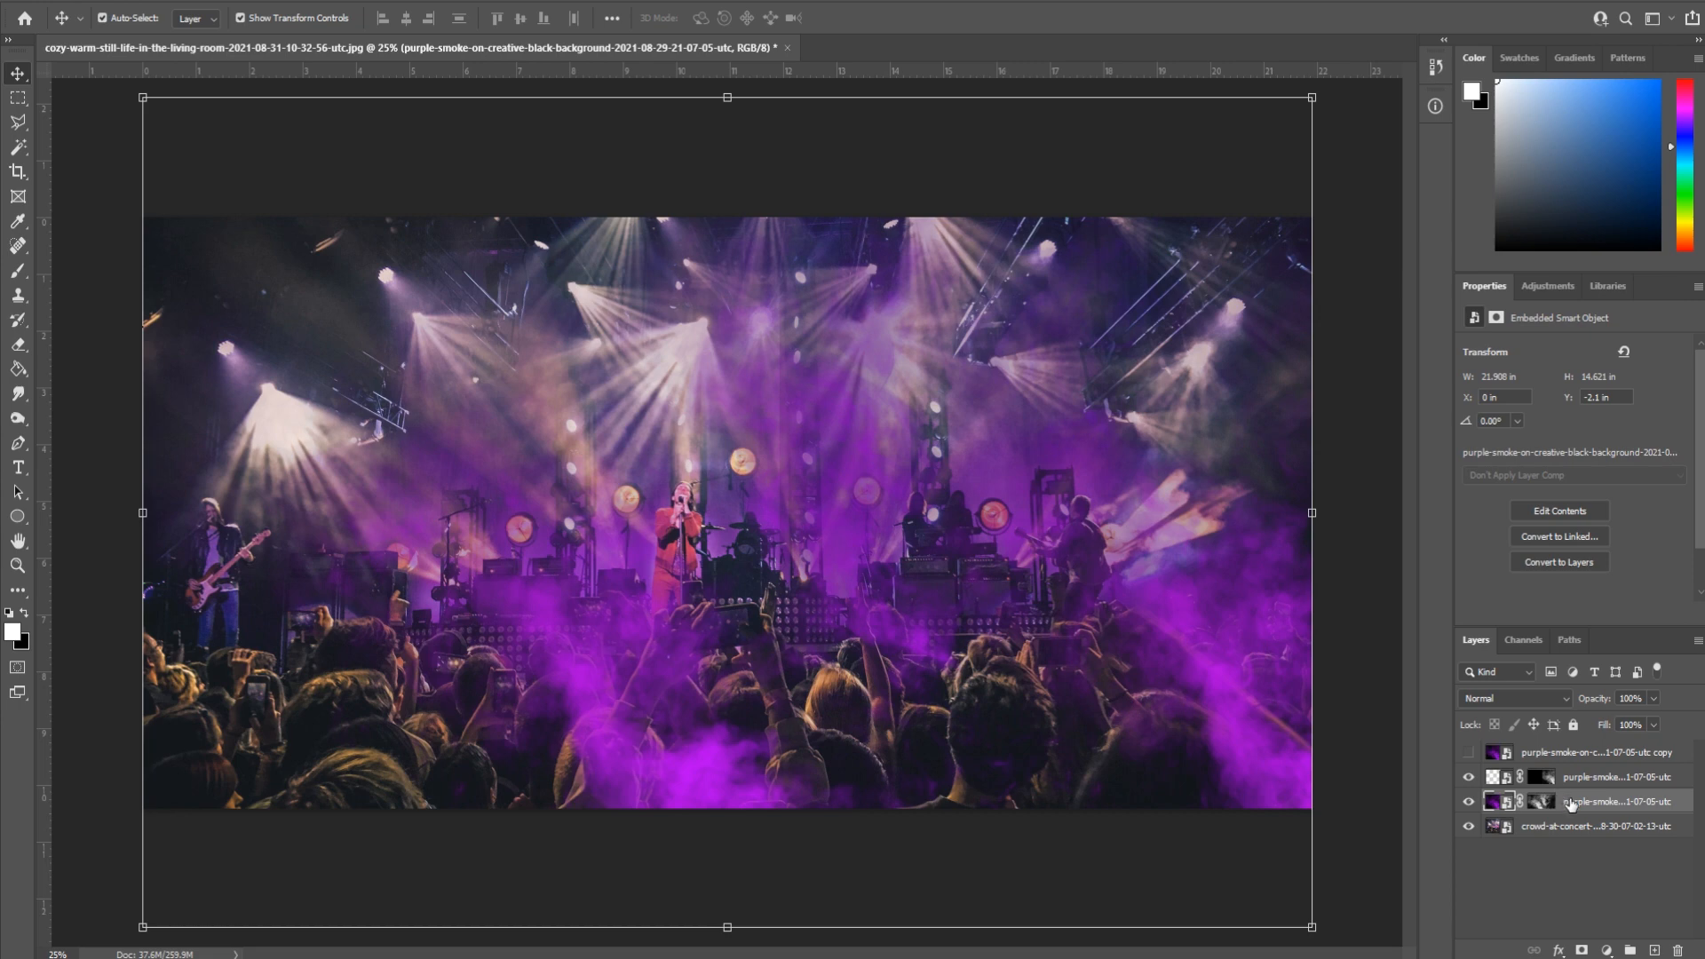
click(1513, 801)
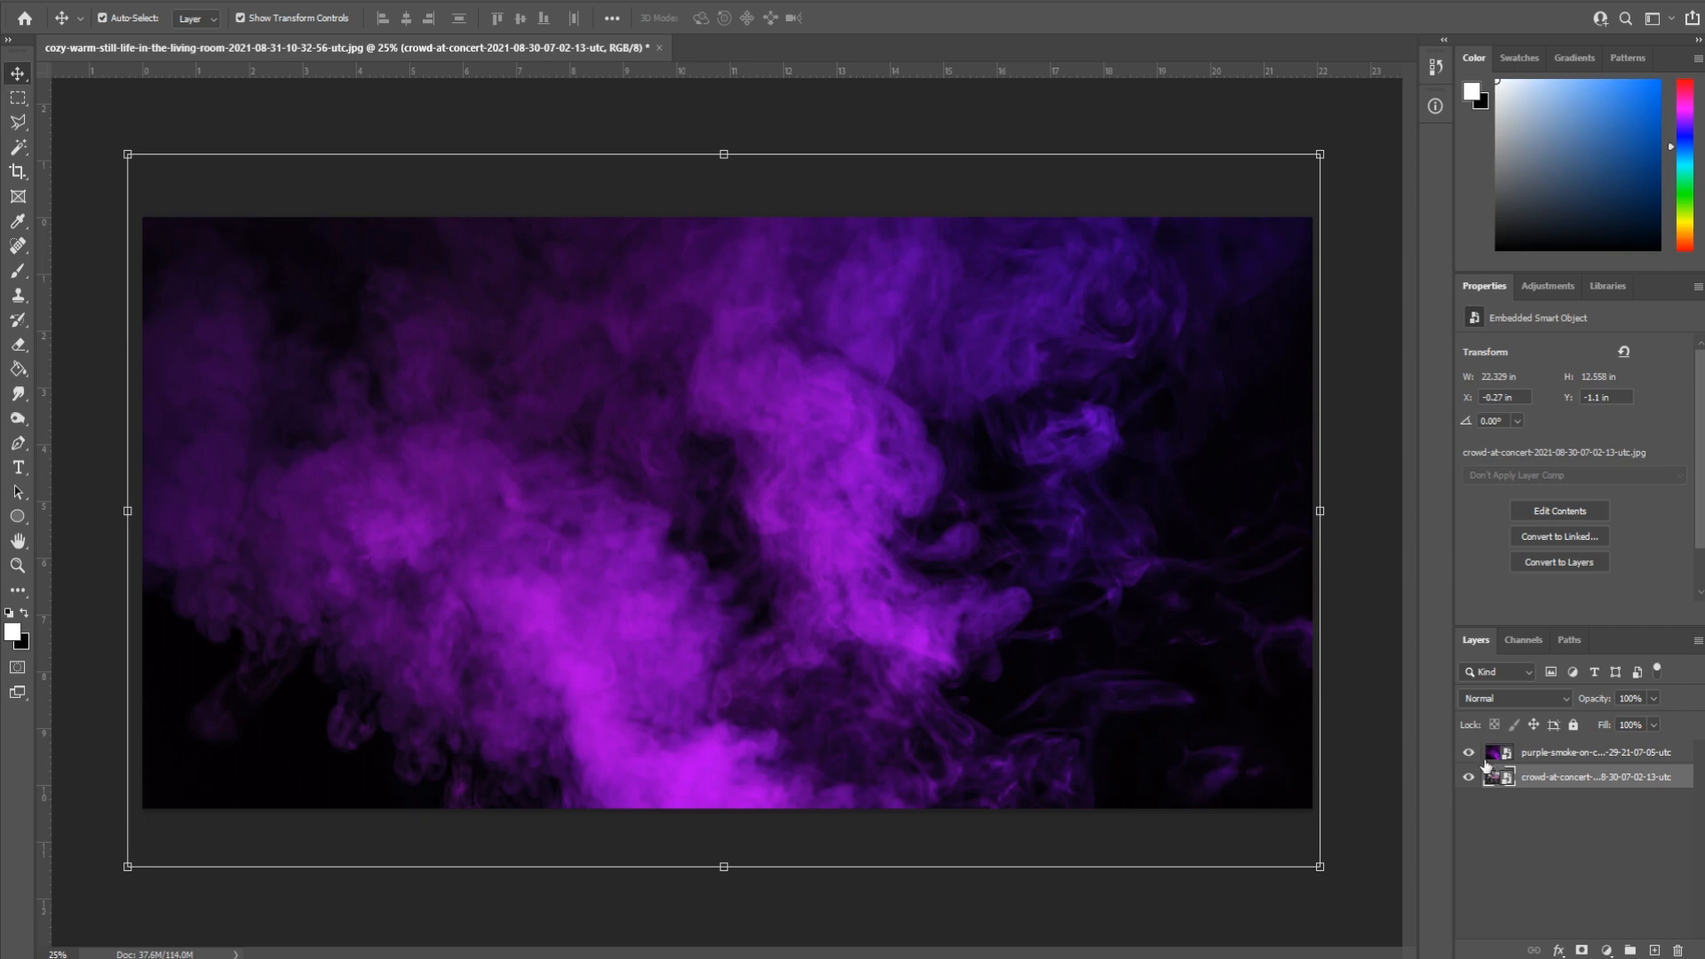
- Toggle the purple smoke layer off and on to compare, then select it
click(1468, 752)
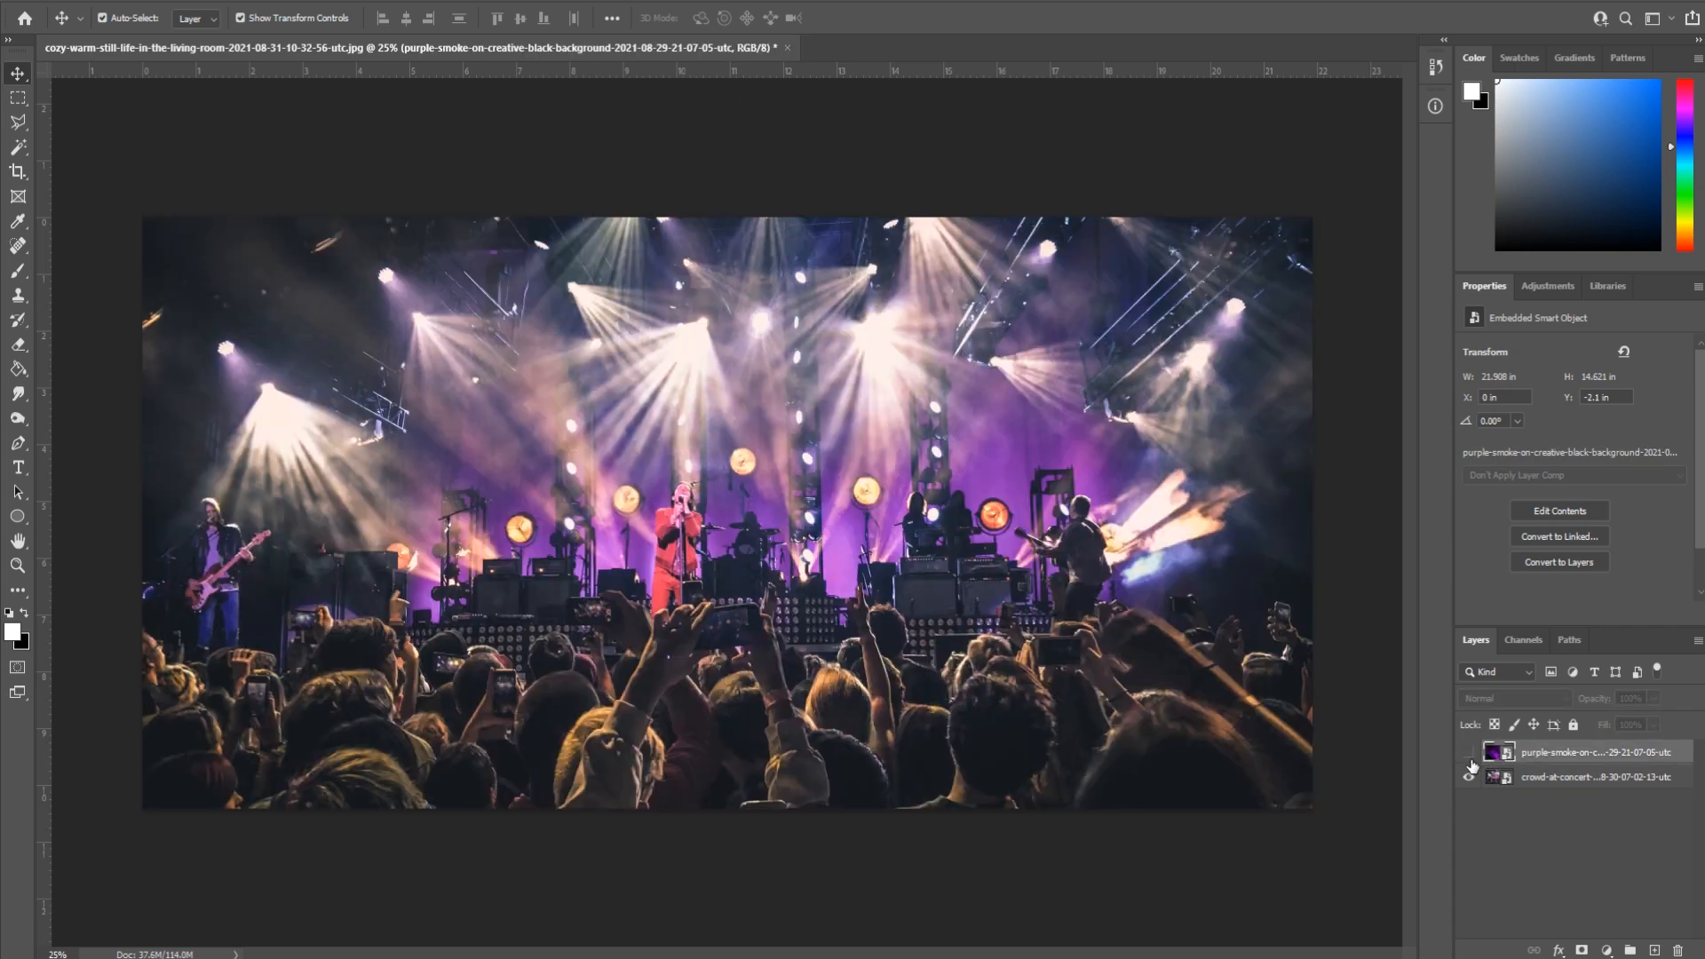
click(1512, 698)
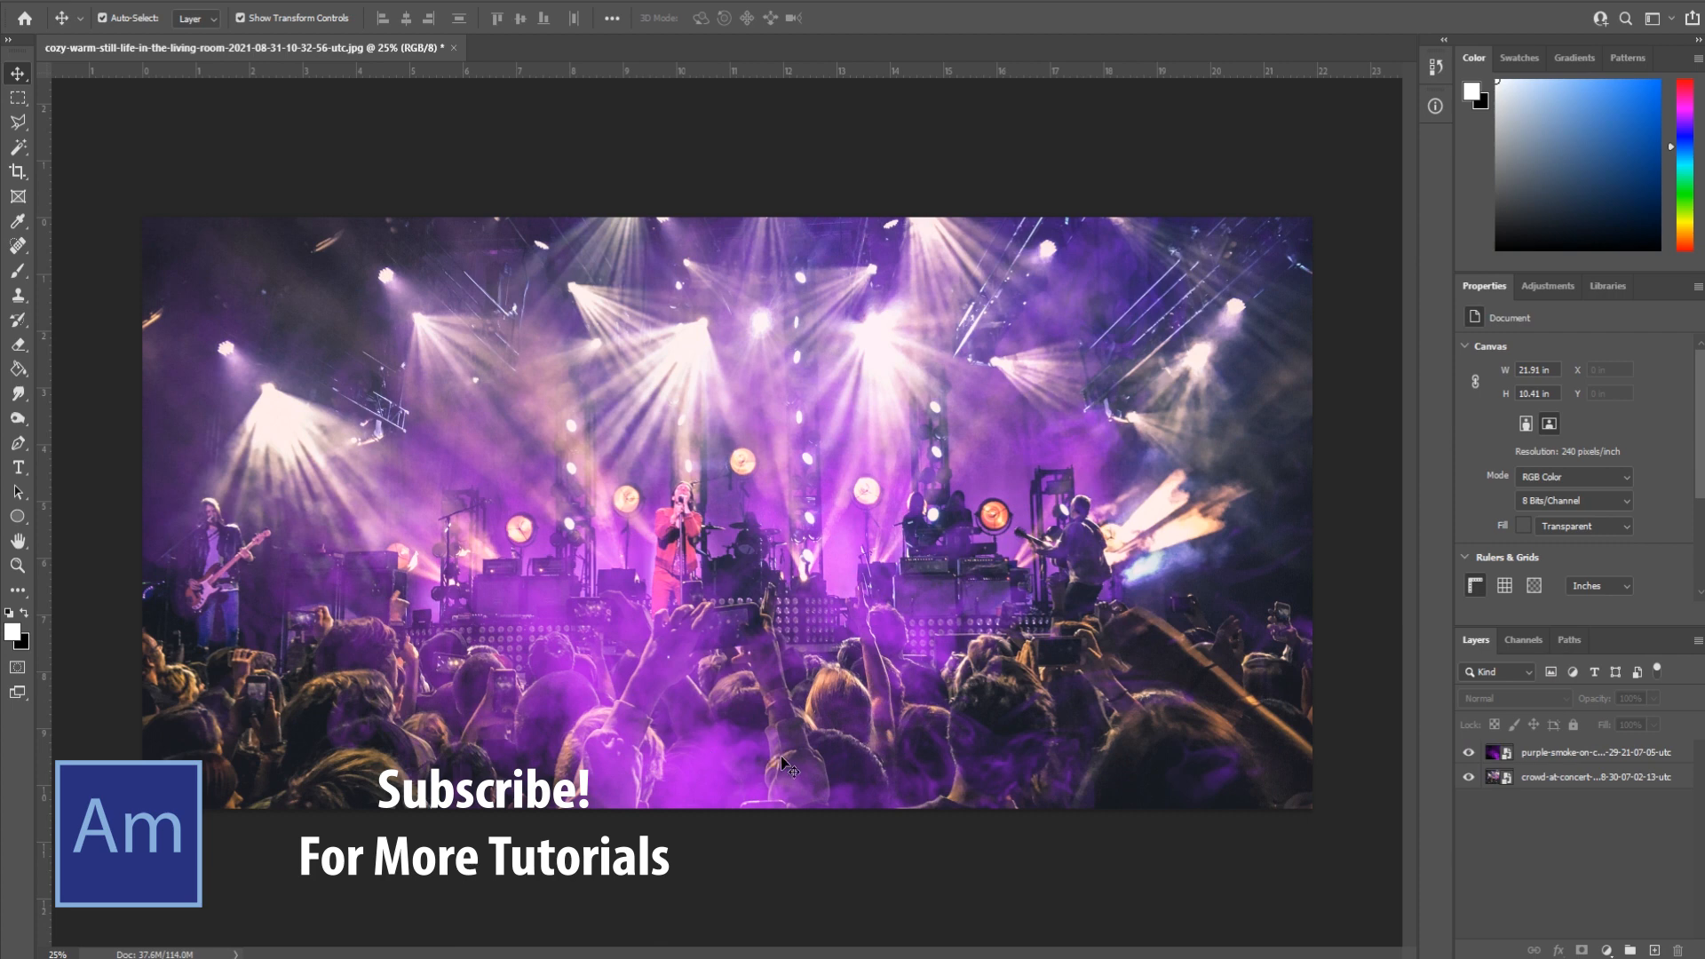
click(1595, 753)
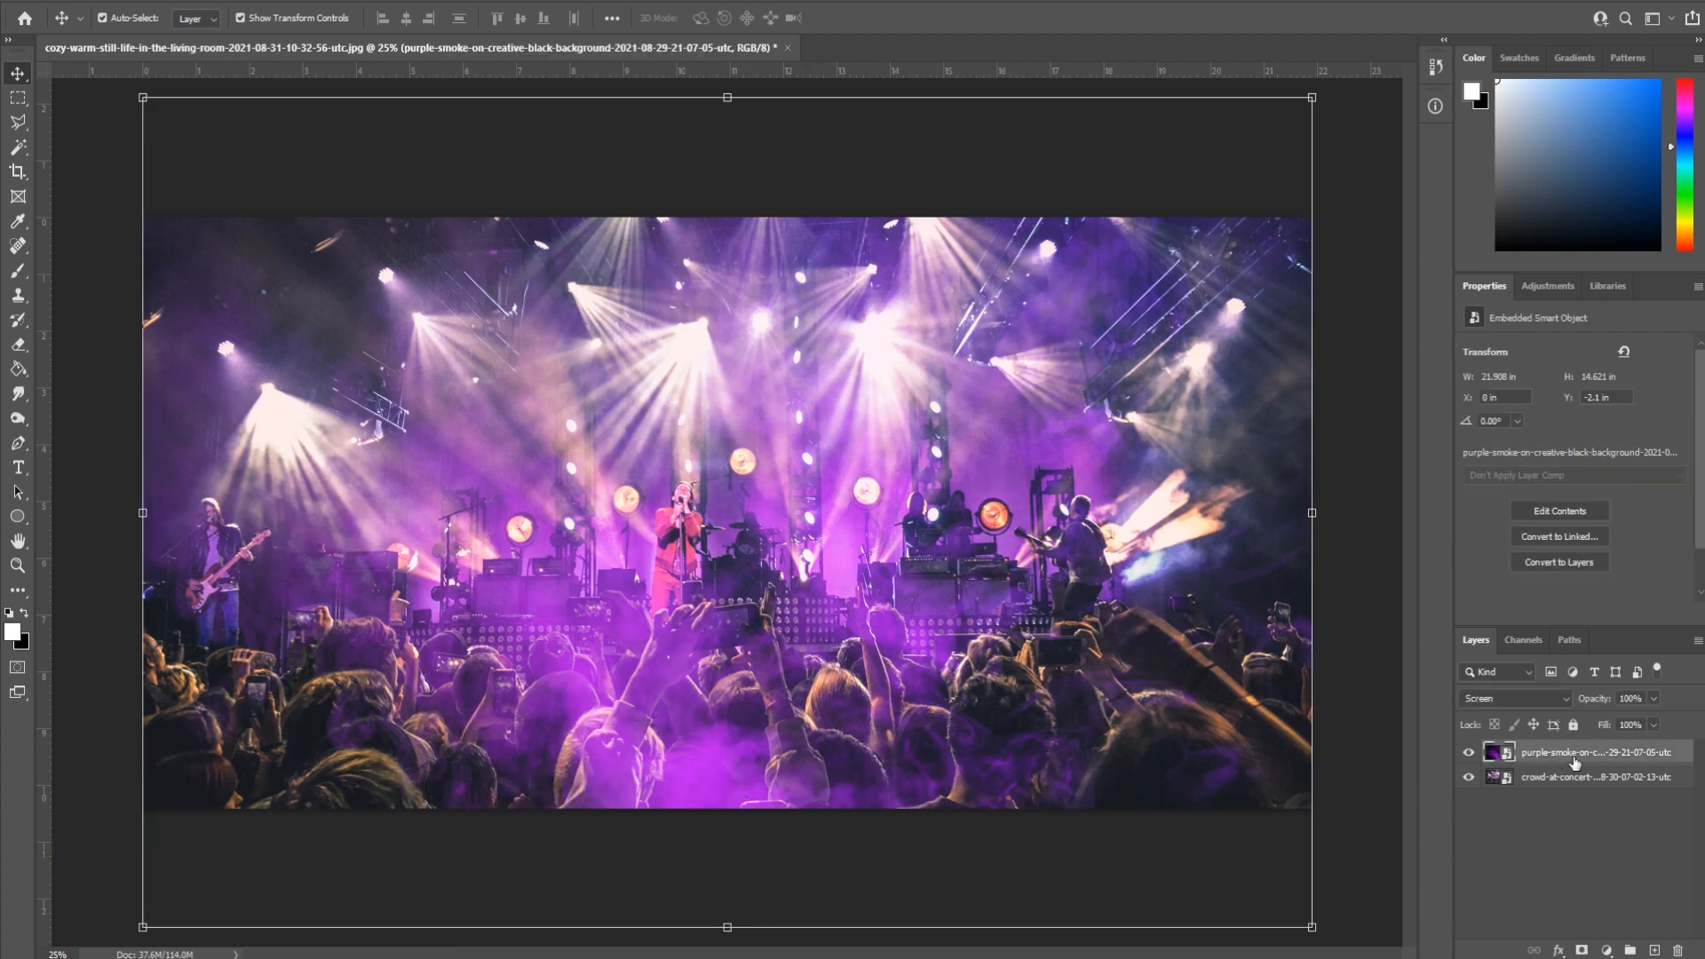
- Duplicate the purple smoke layer
right_click(1595, 752)
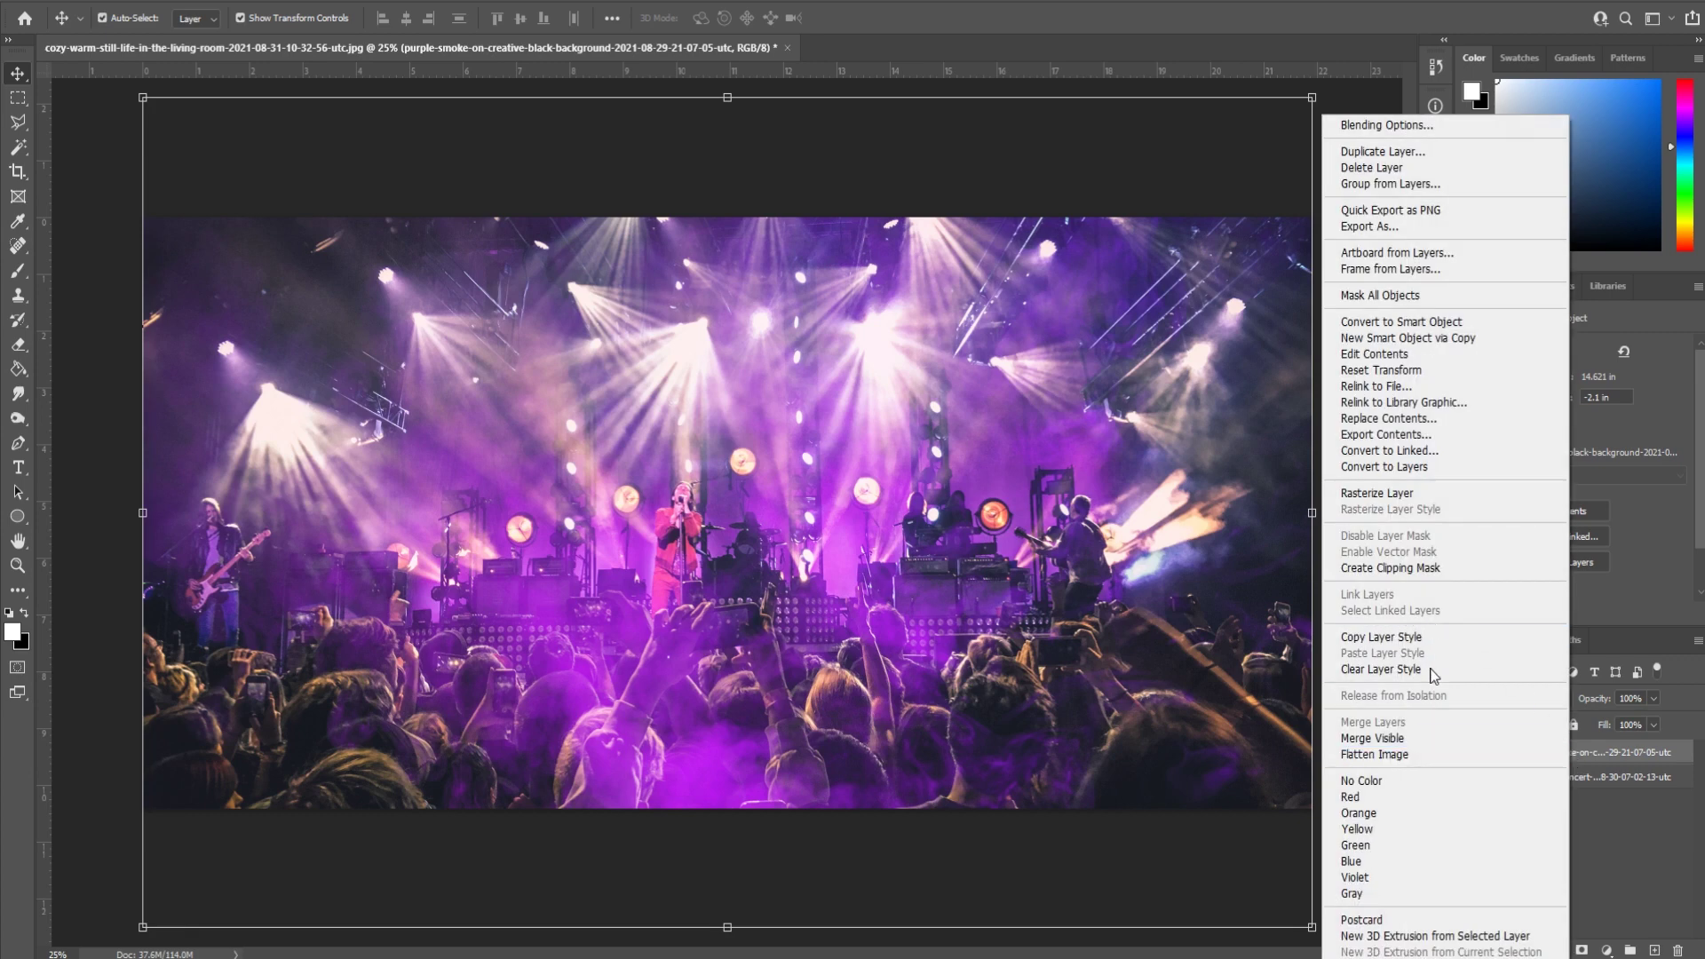
mouse_move(1389, 448)
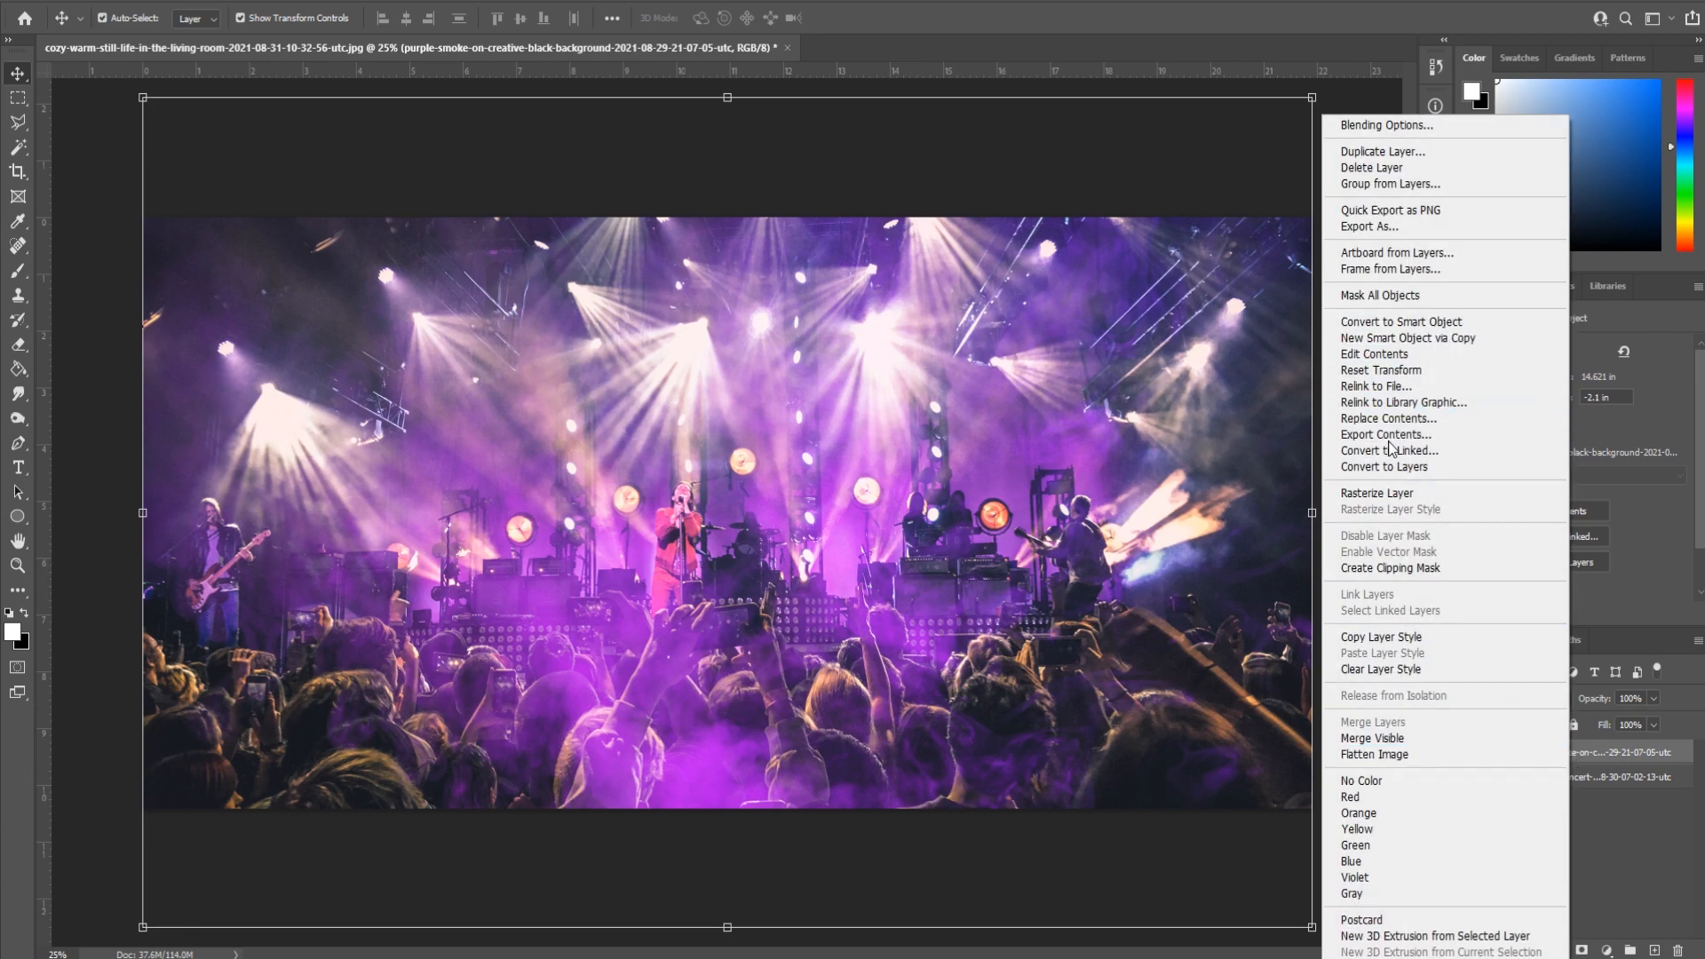
click(1382, 151)
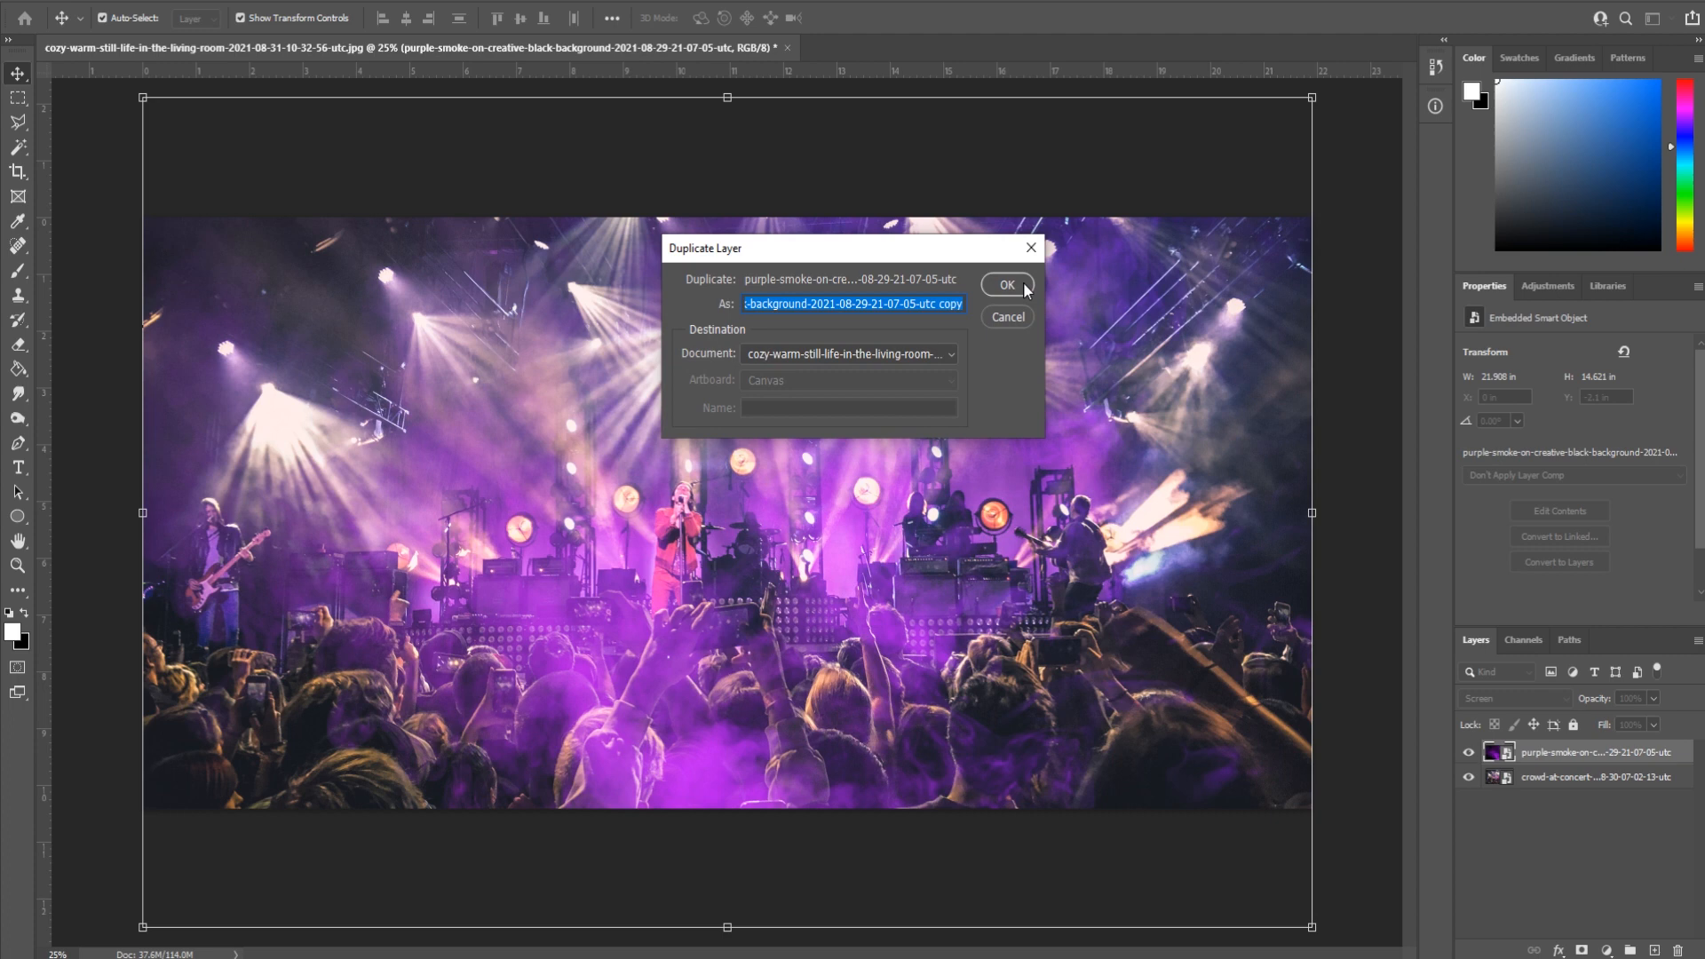
click(1007, 284)
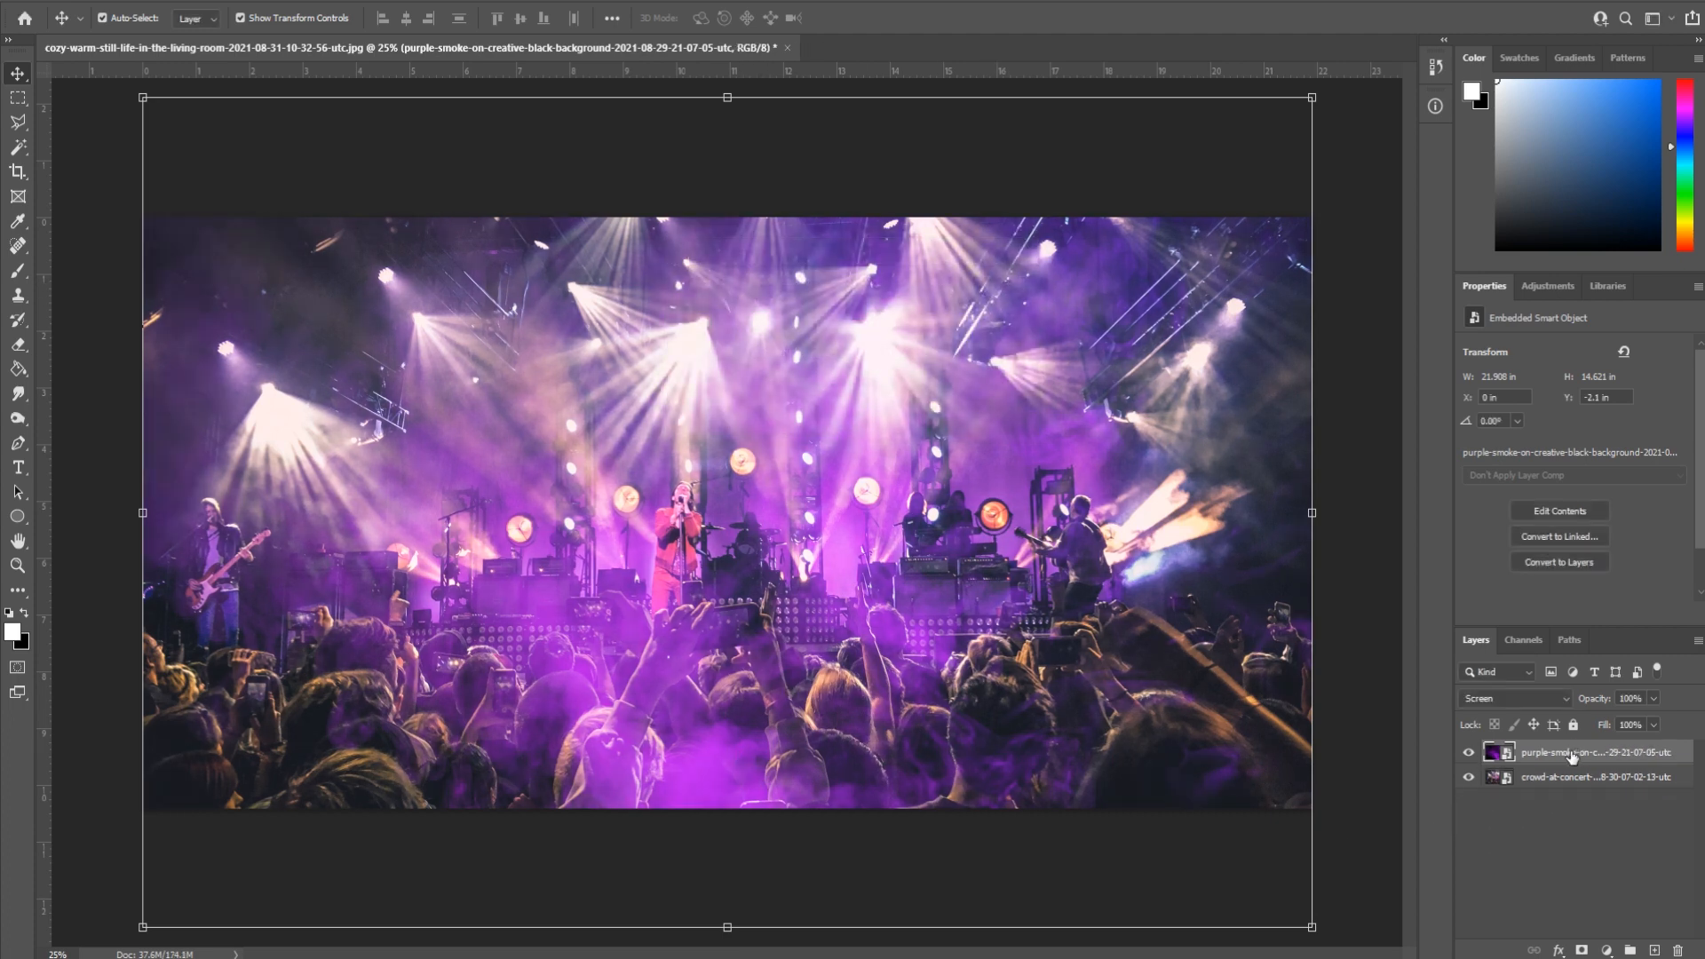
- Duplicate the smoke layer and add a Black & White adjustment above it
click(1513, 698)
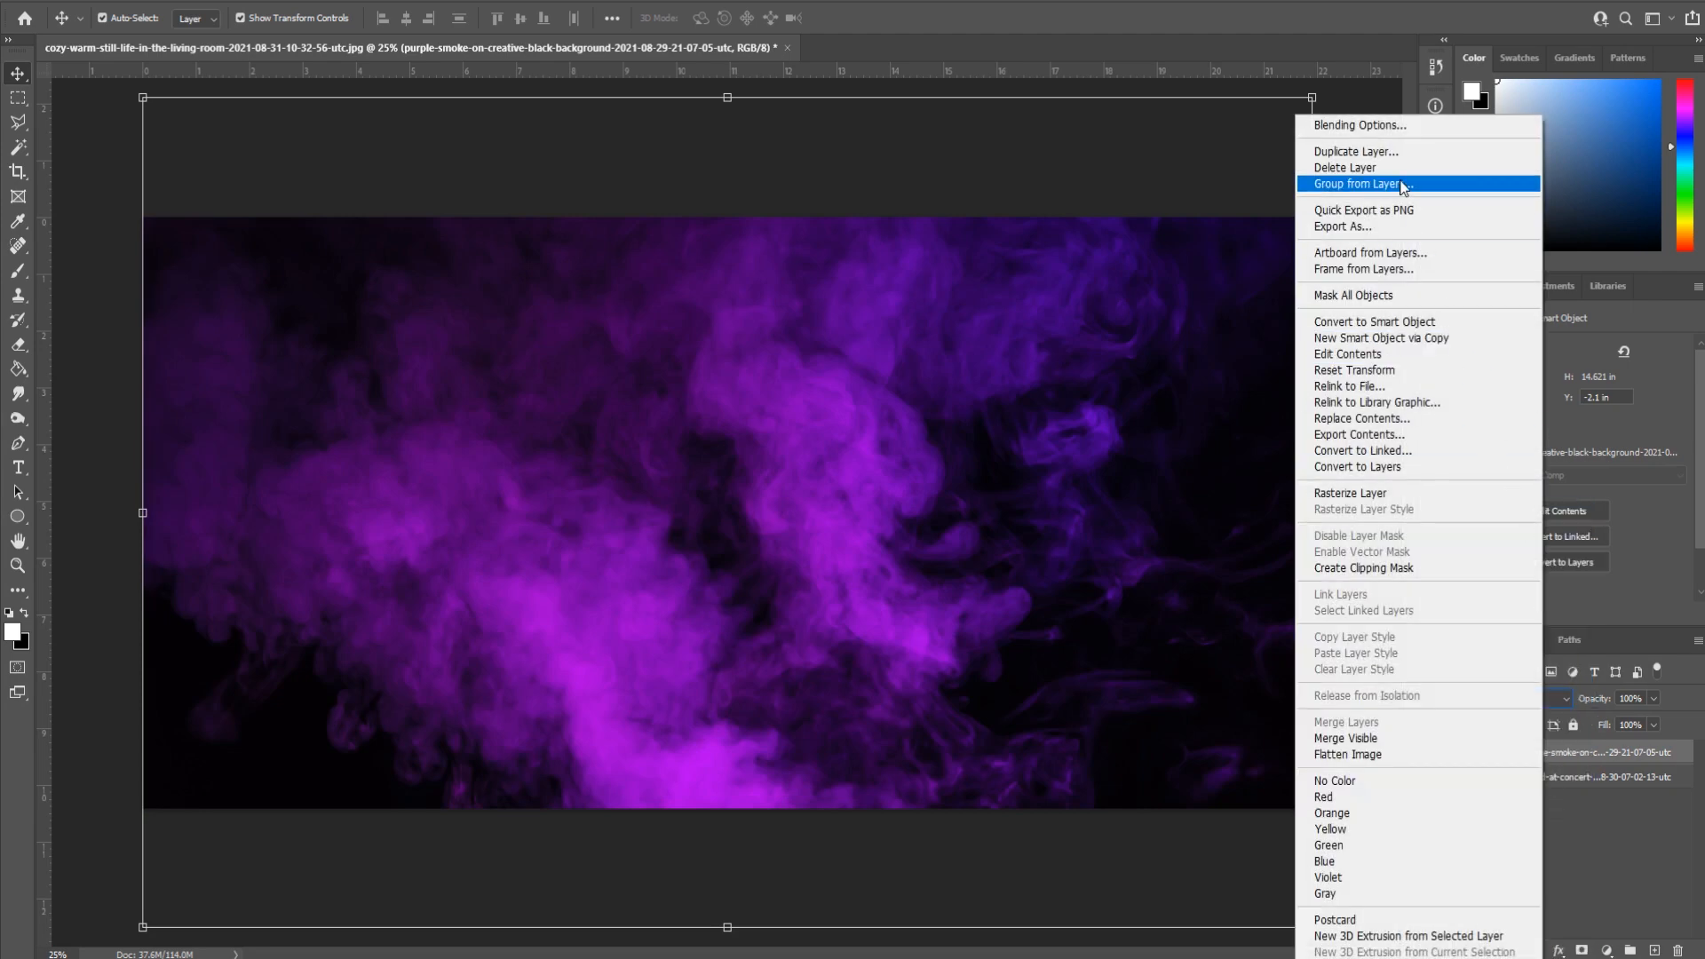
click(1356, 151)
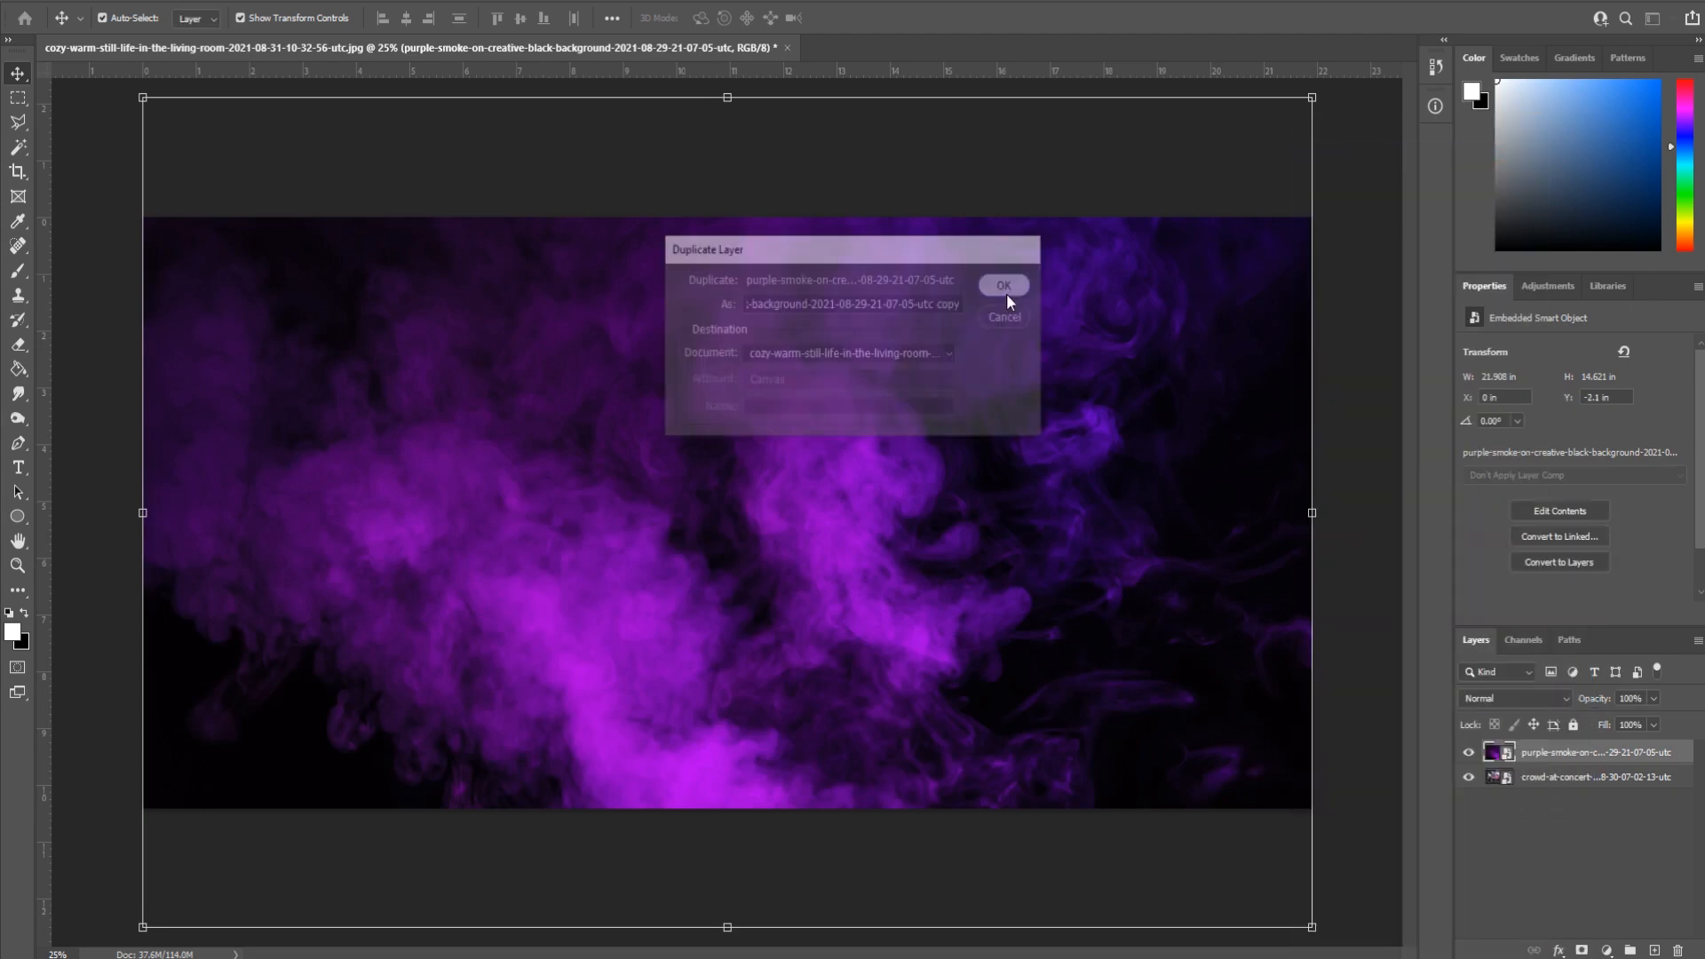
click(1005, 284)
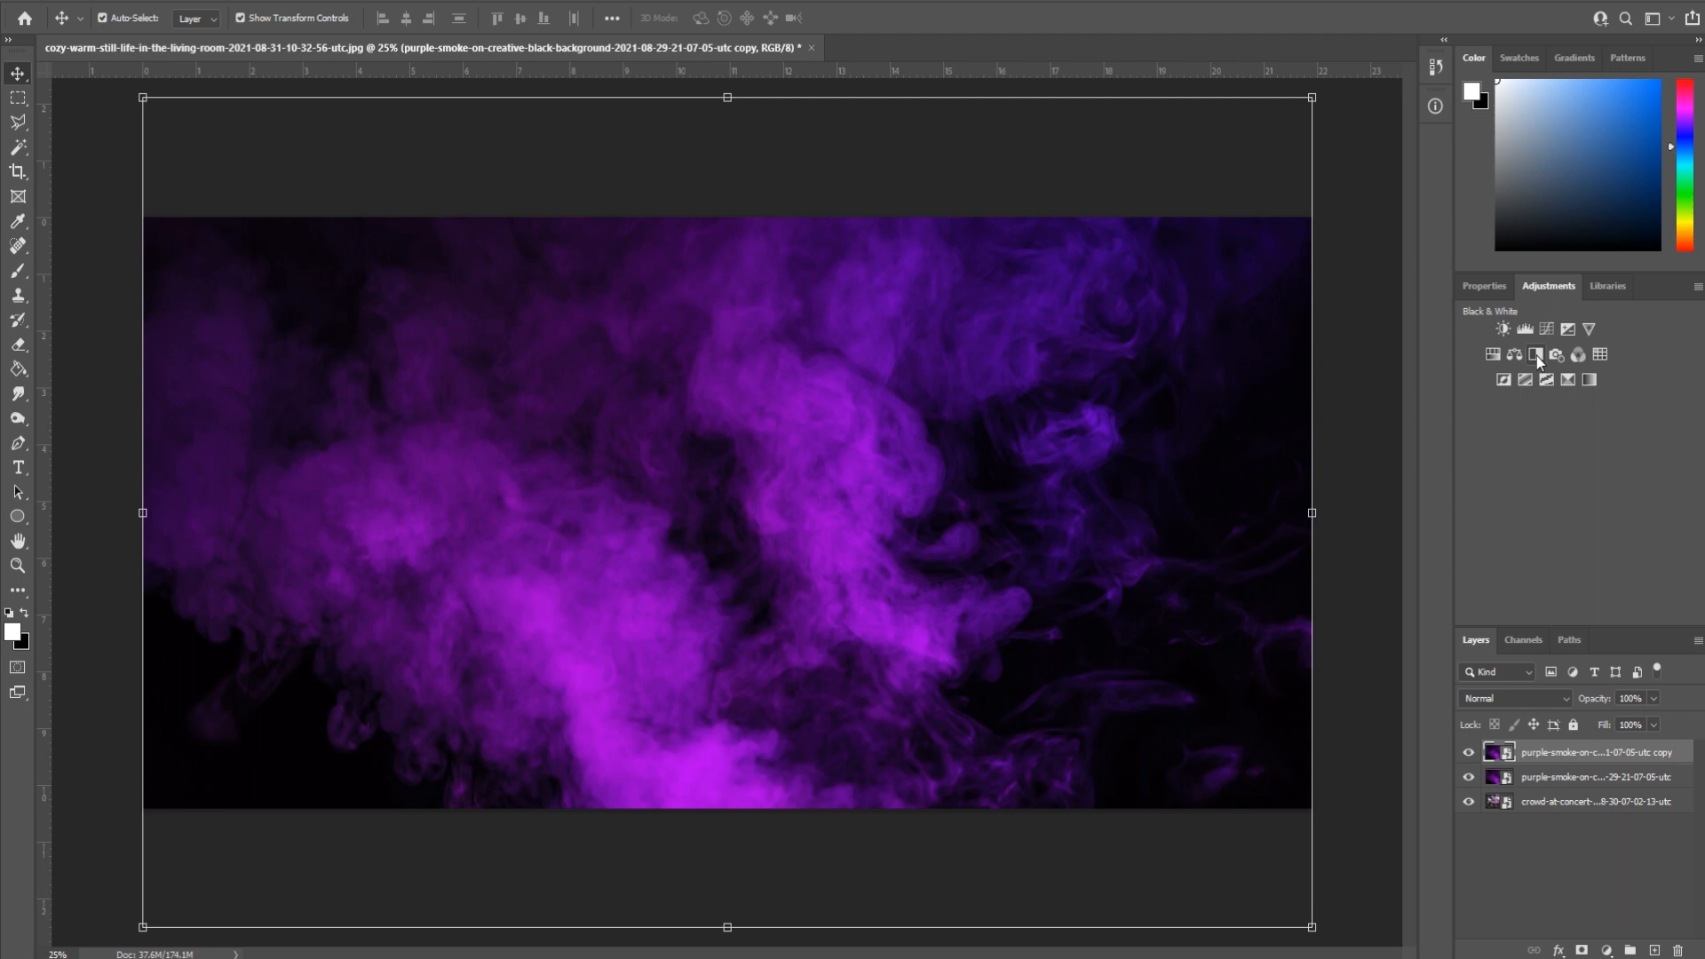
click(1537, 354)
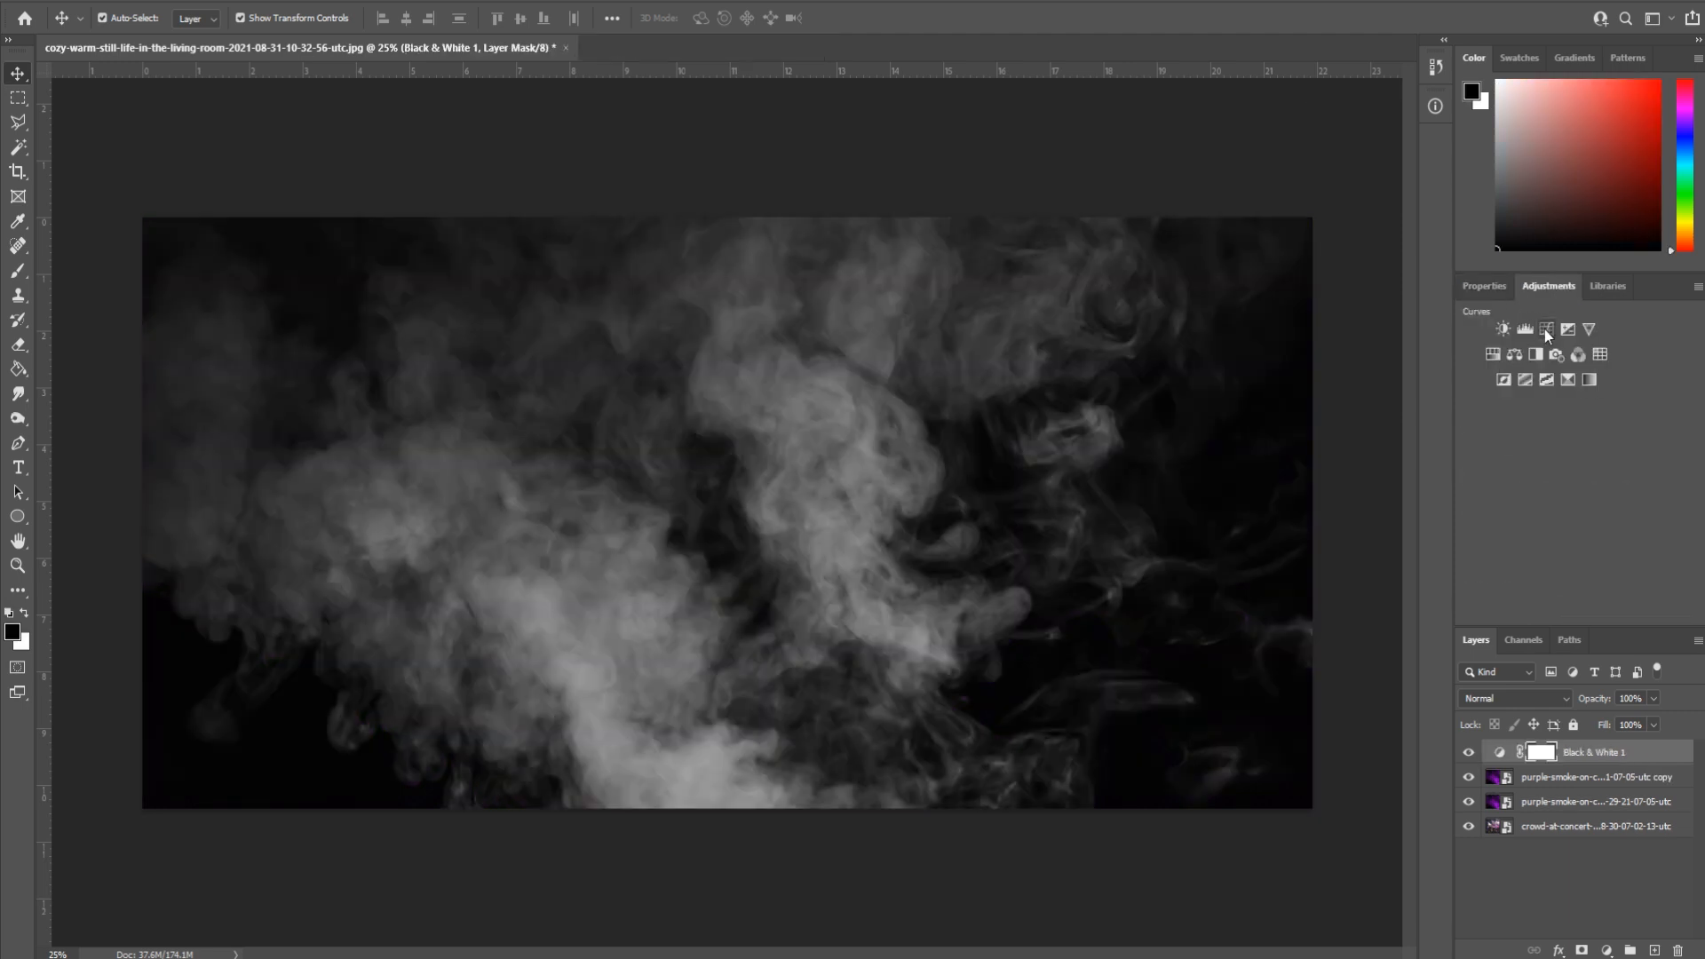
- Add a Curves S-curve: brighten highlights and pull midtones down for stronger smoke contrast
click(1546, 328)
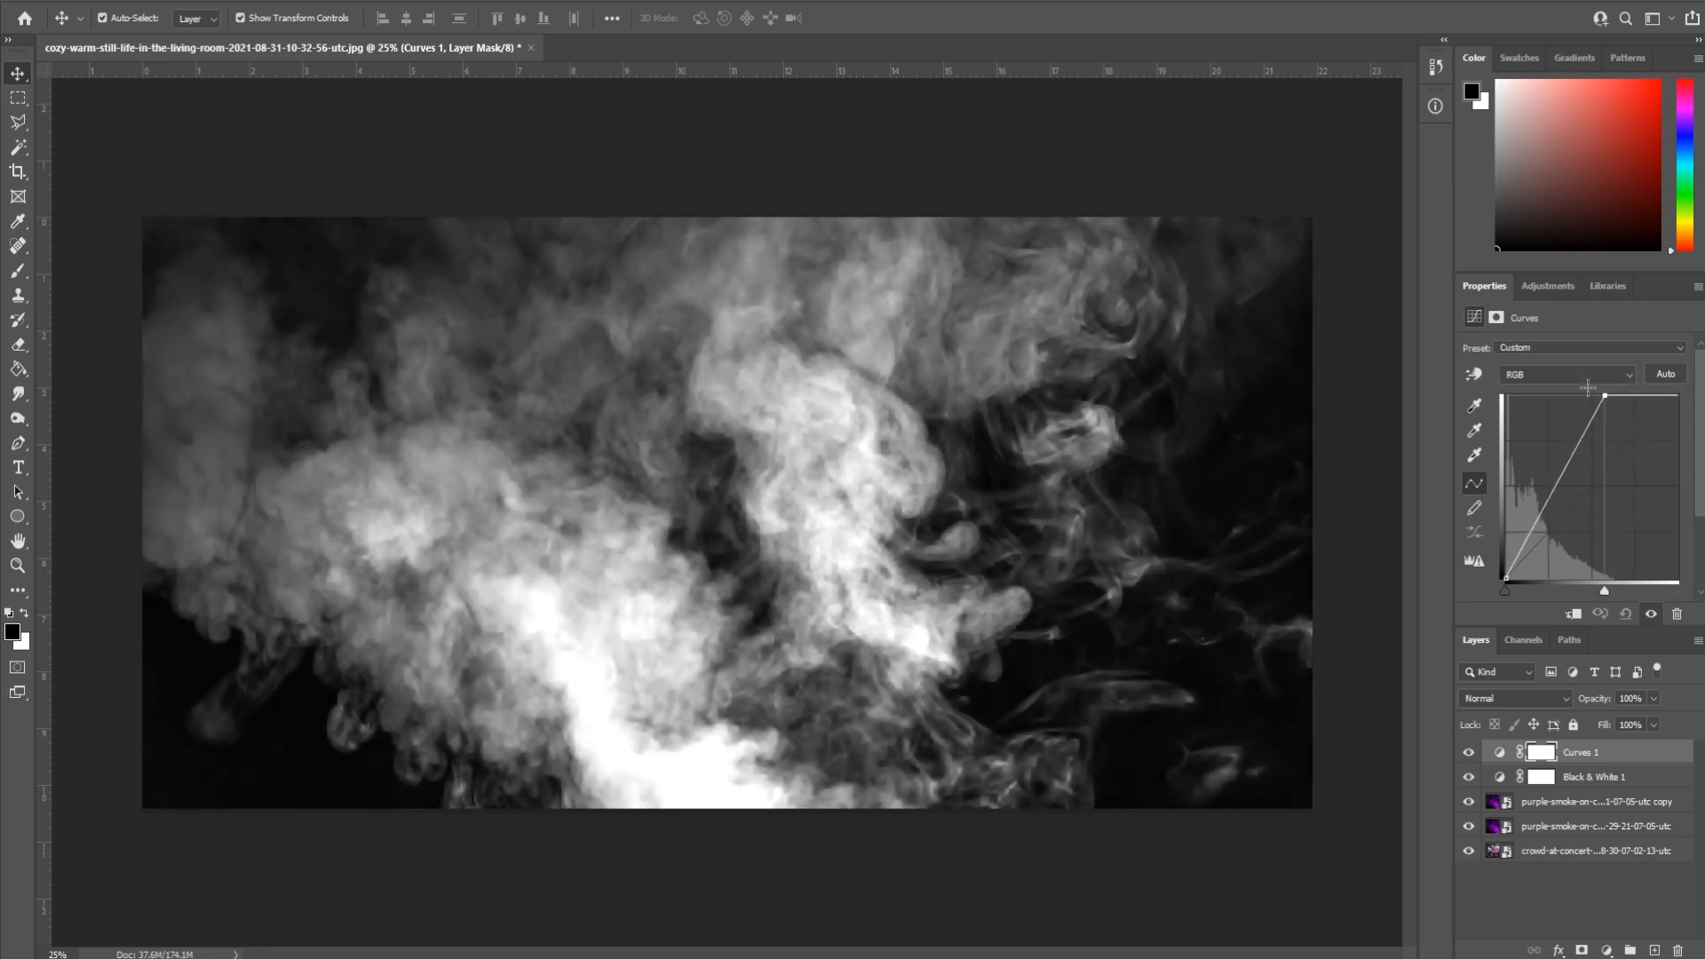
drag(1603, 396, 1581, 396)
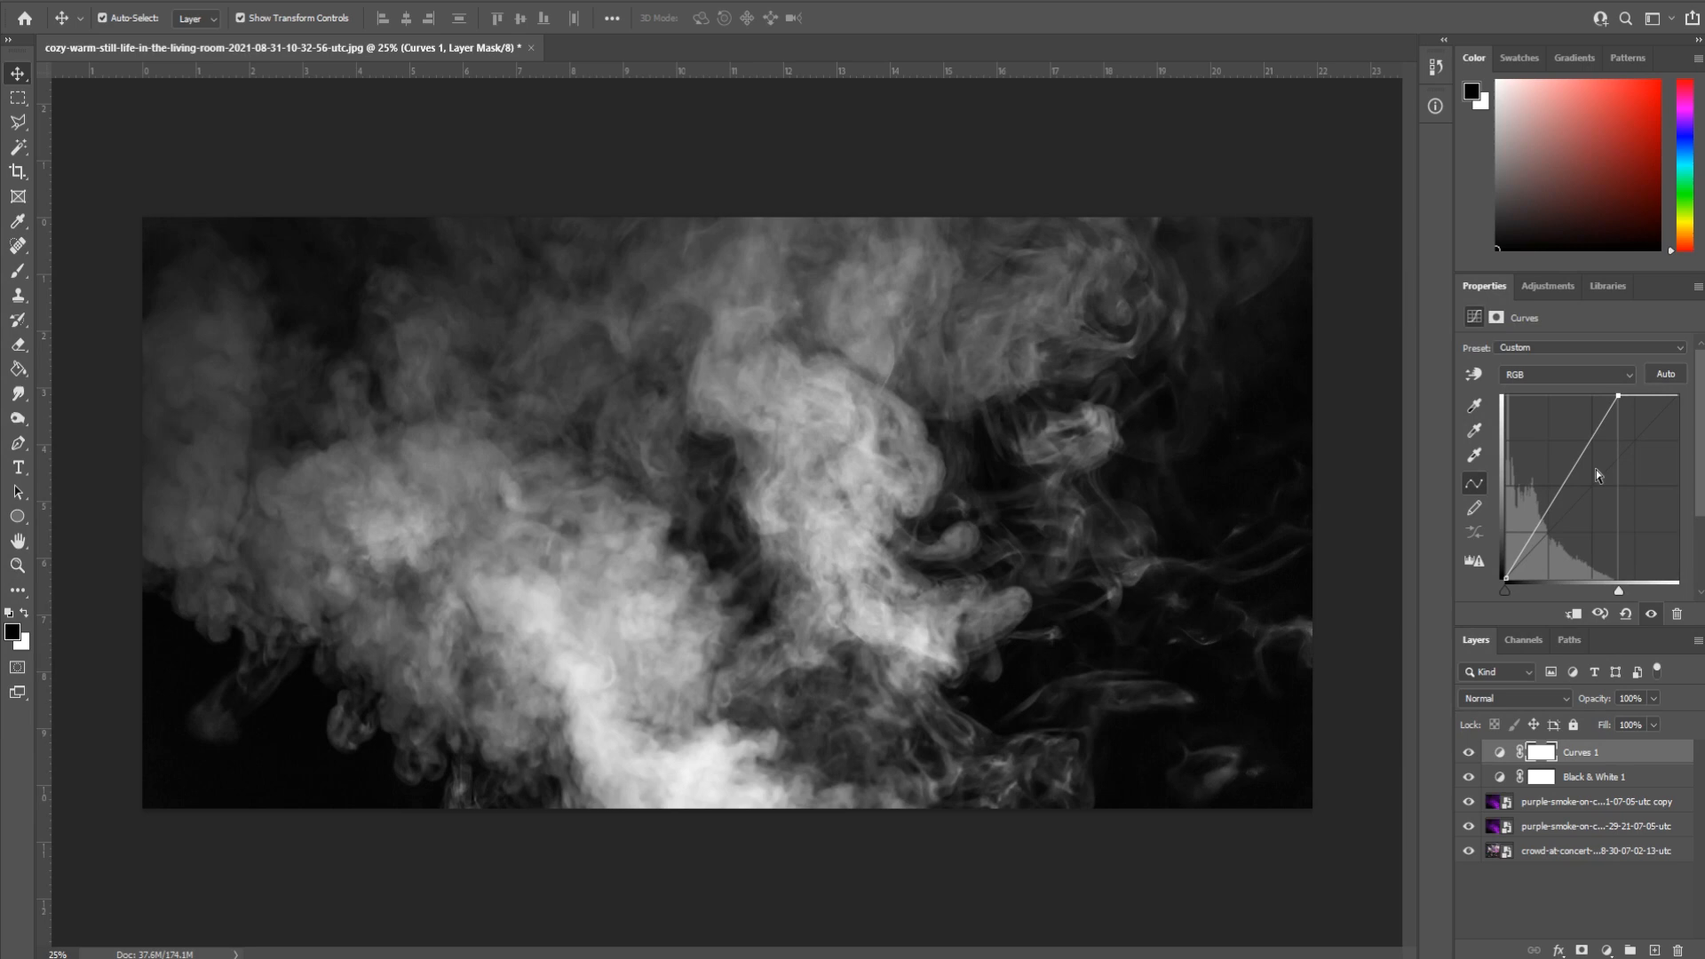
drag(1597, 475, 1555, 517)
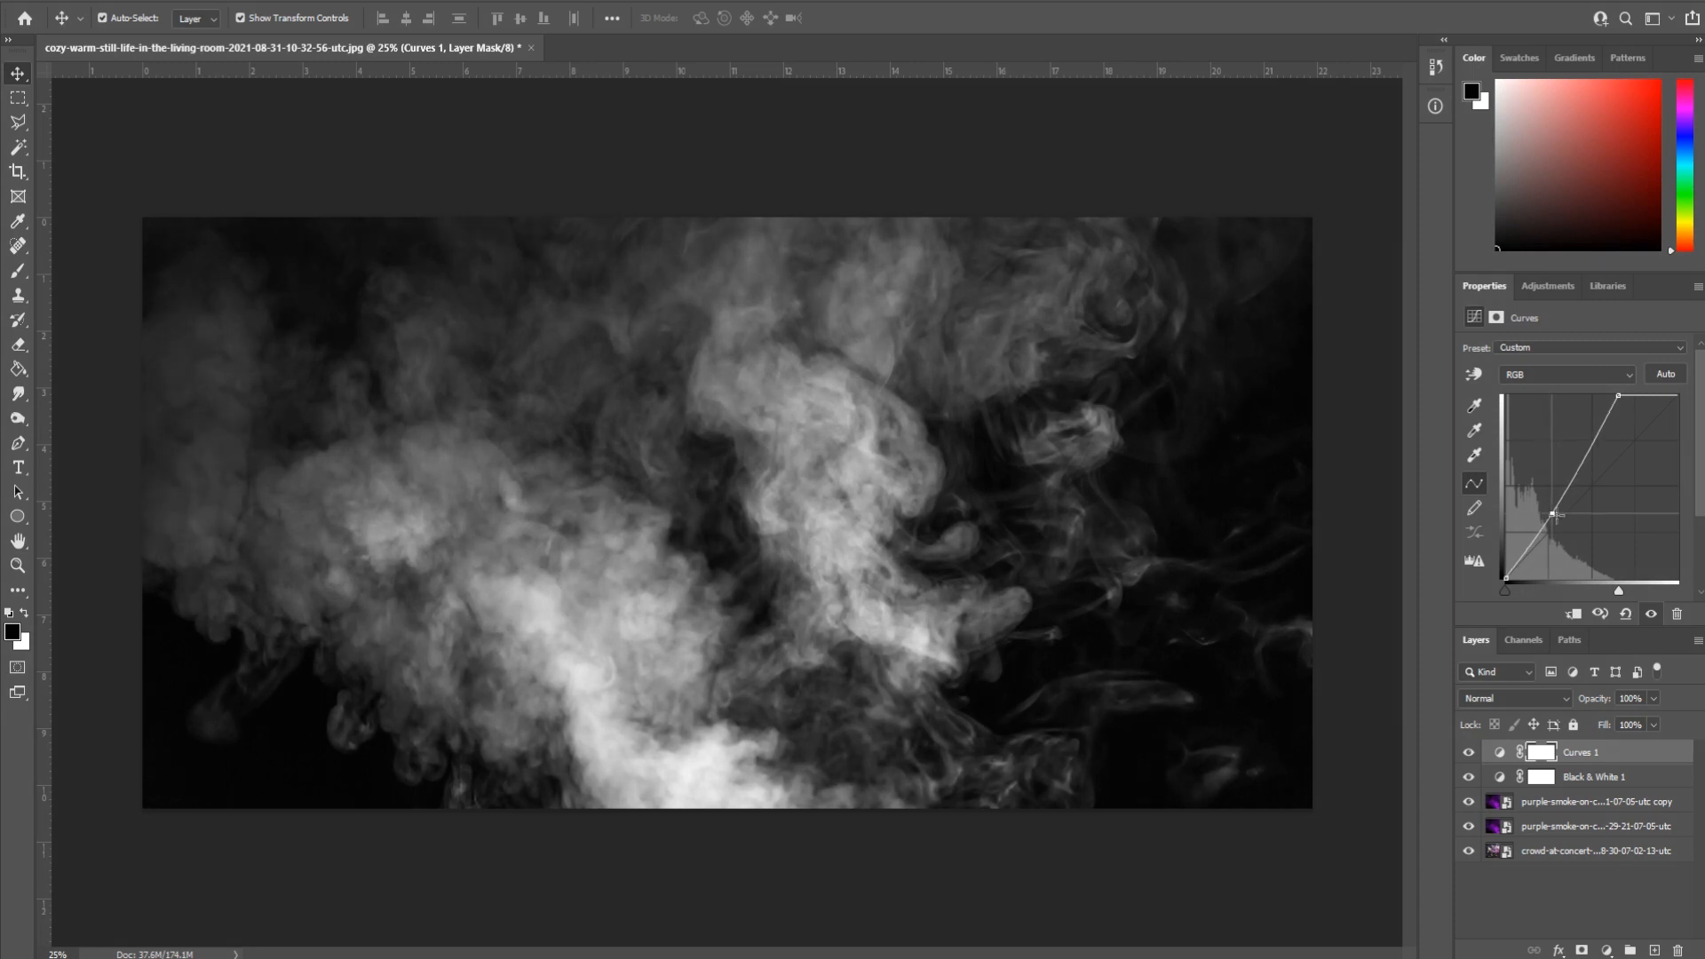
drag(1553, 512, 1557, 517)
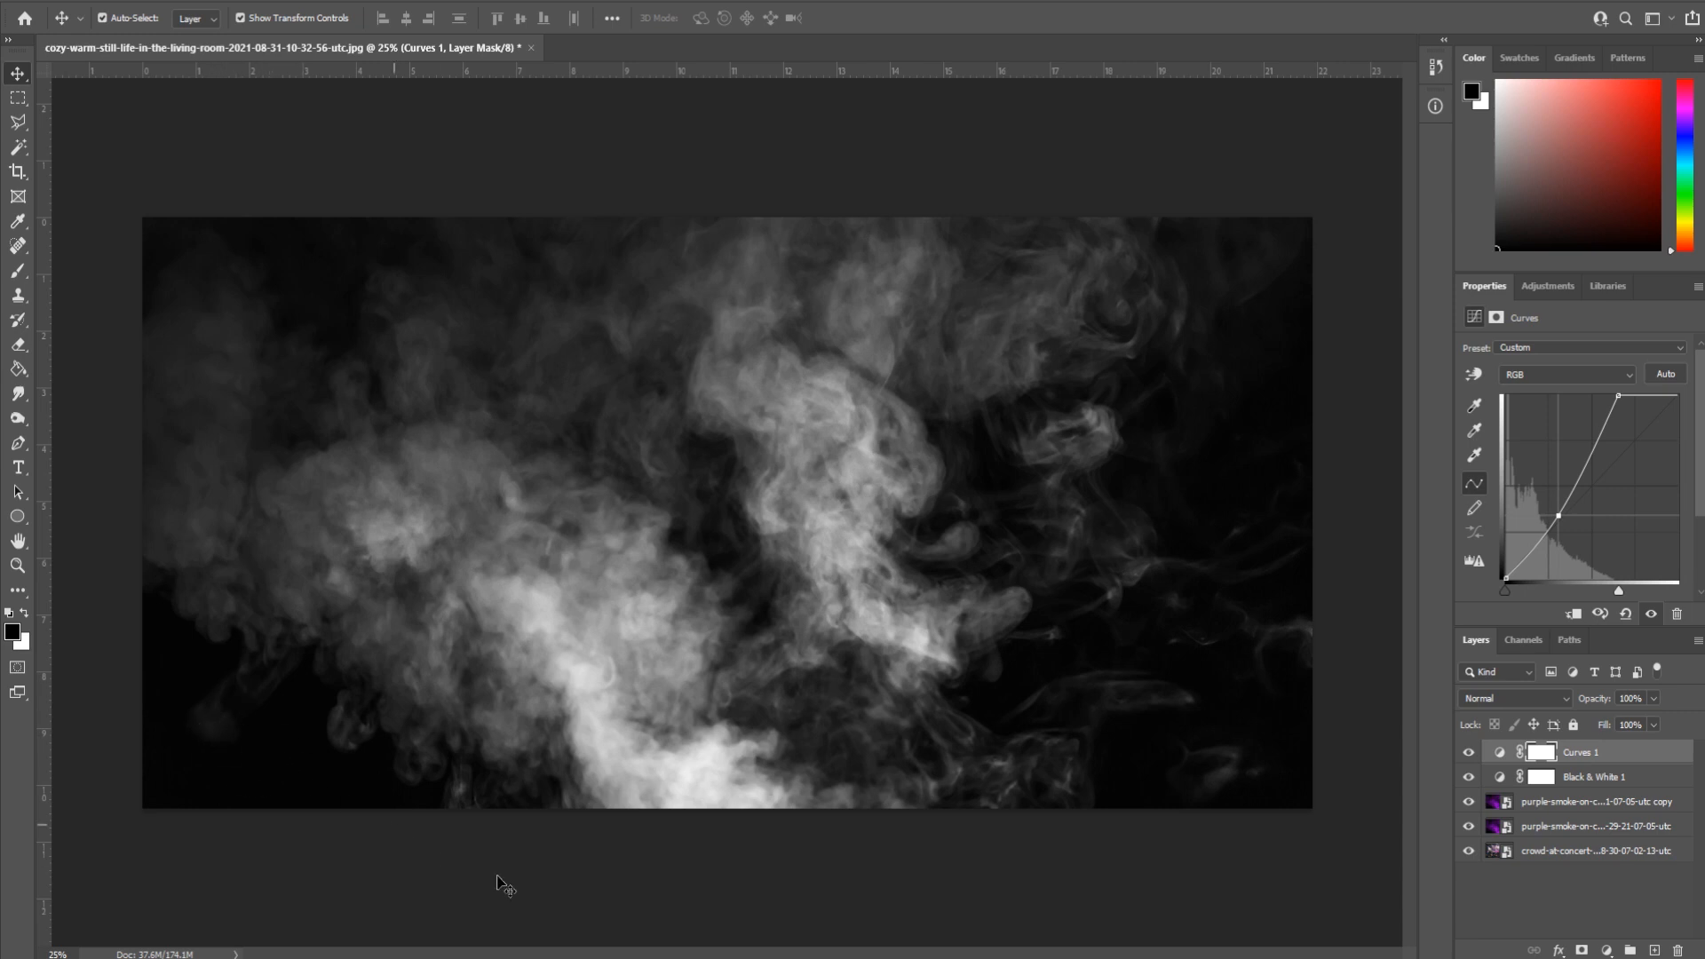
mouse_move(1587, 804)
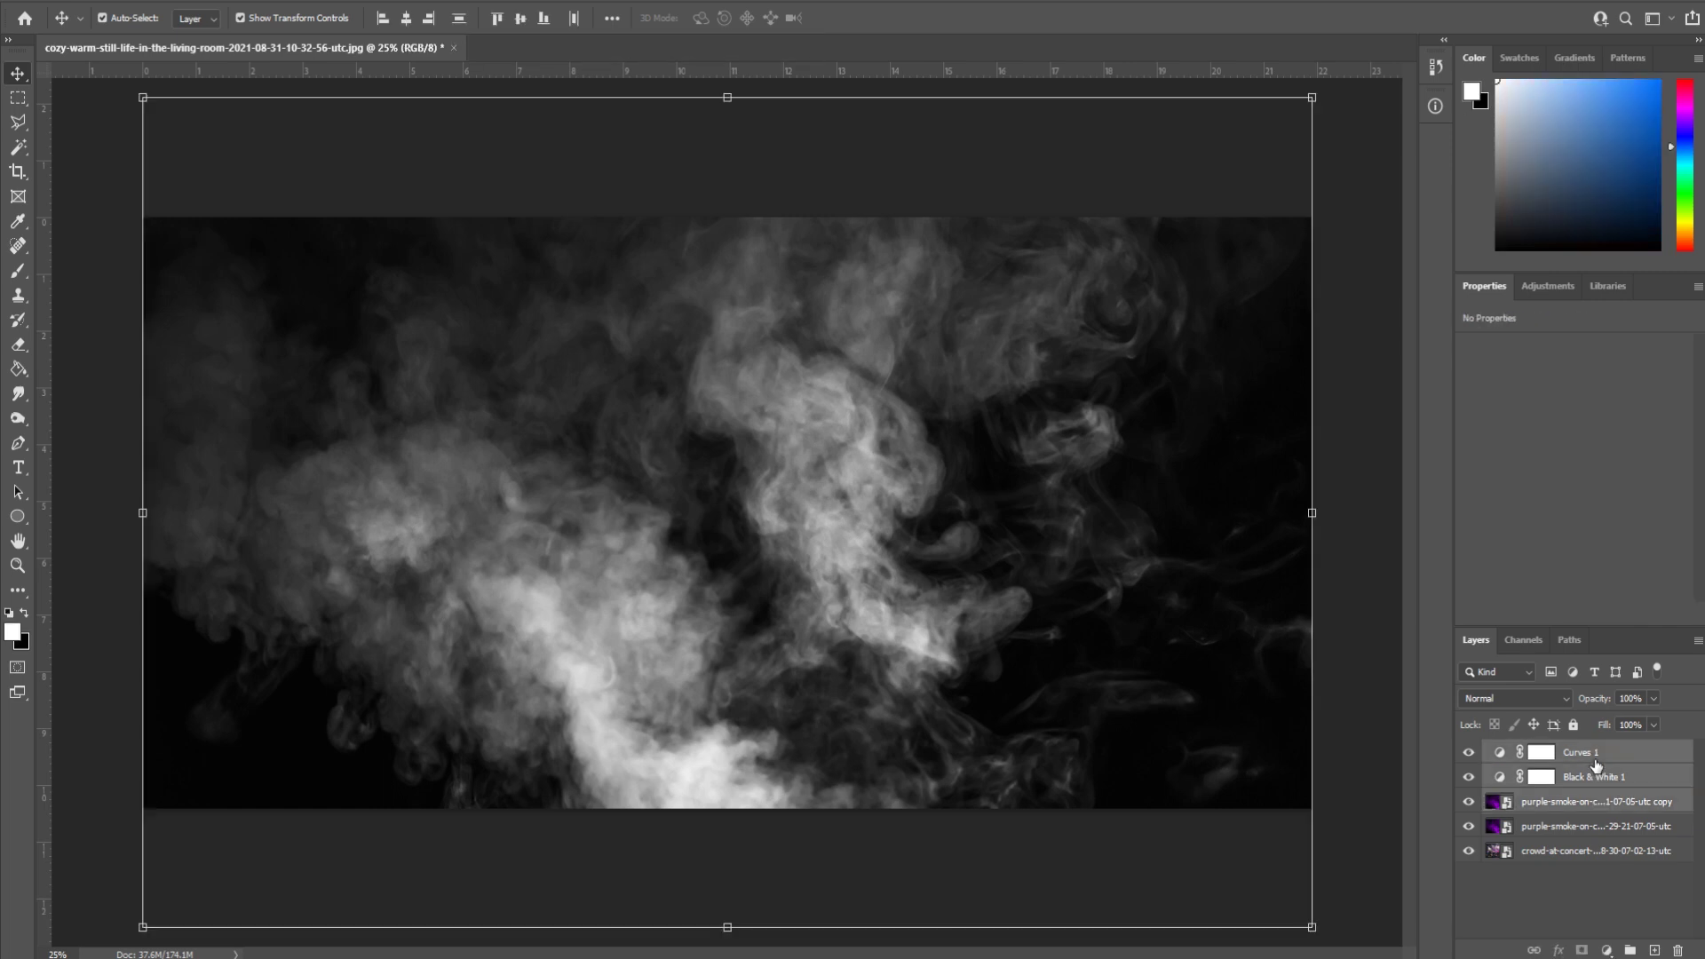
- Open the context menu for the selected Curves, Black & White and smoke copy layers
right_click(1595, 752)
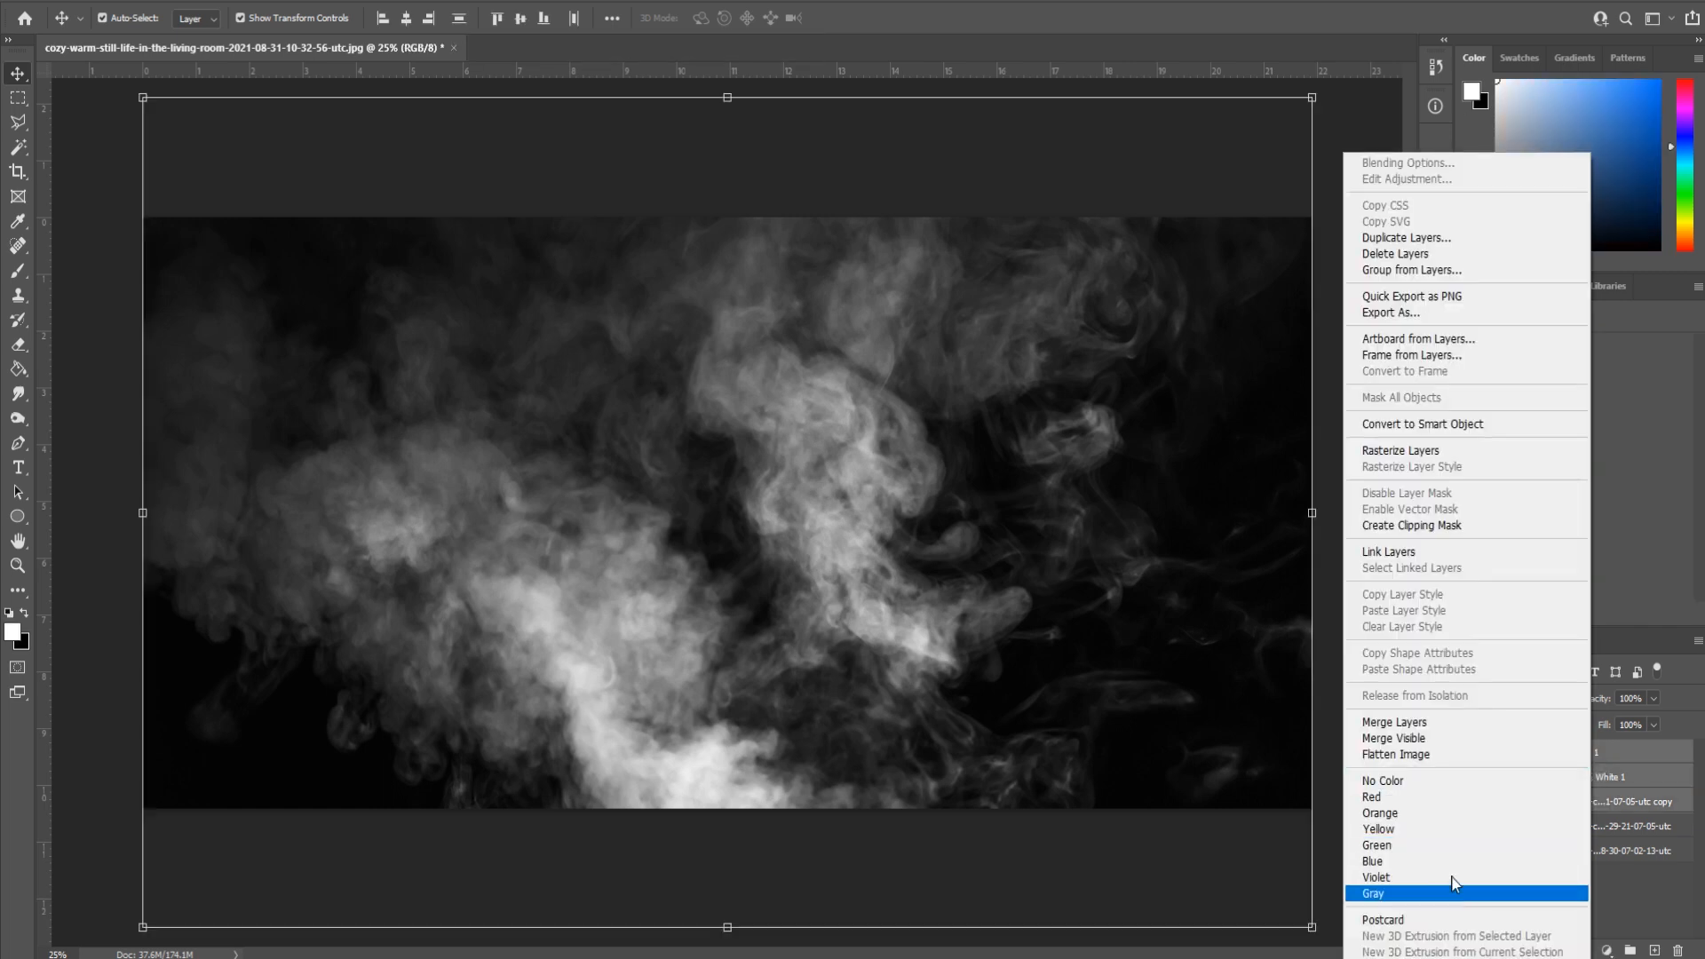
mouse_move(1441, 724)
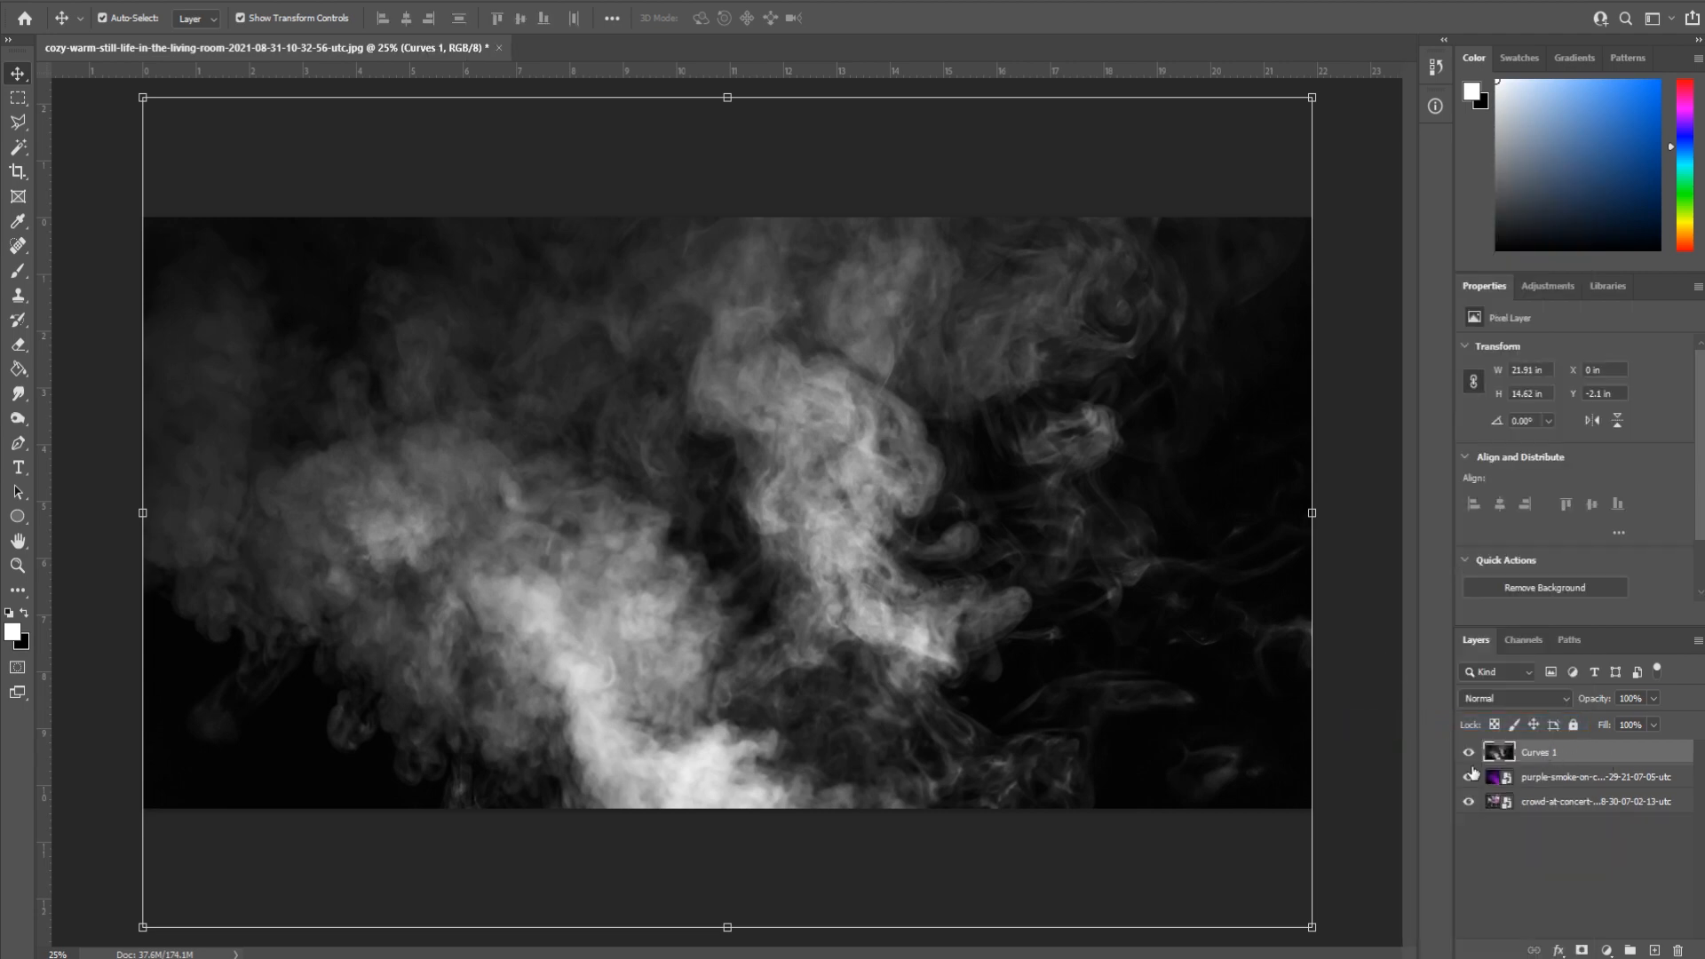
mouse_move(647, 577)
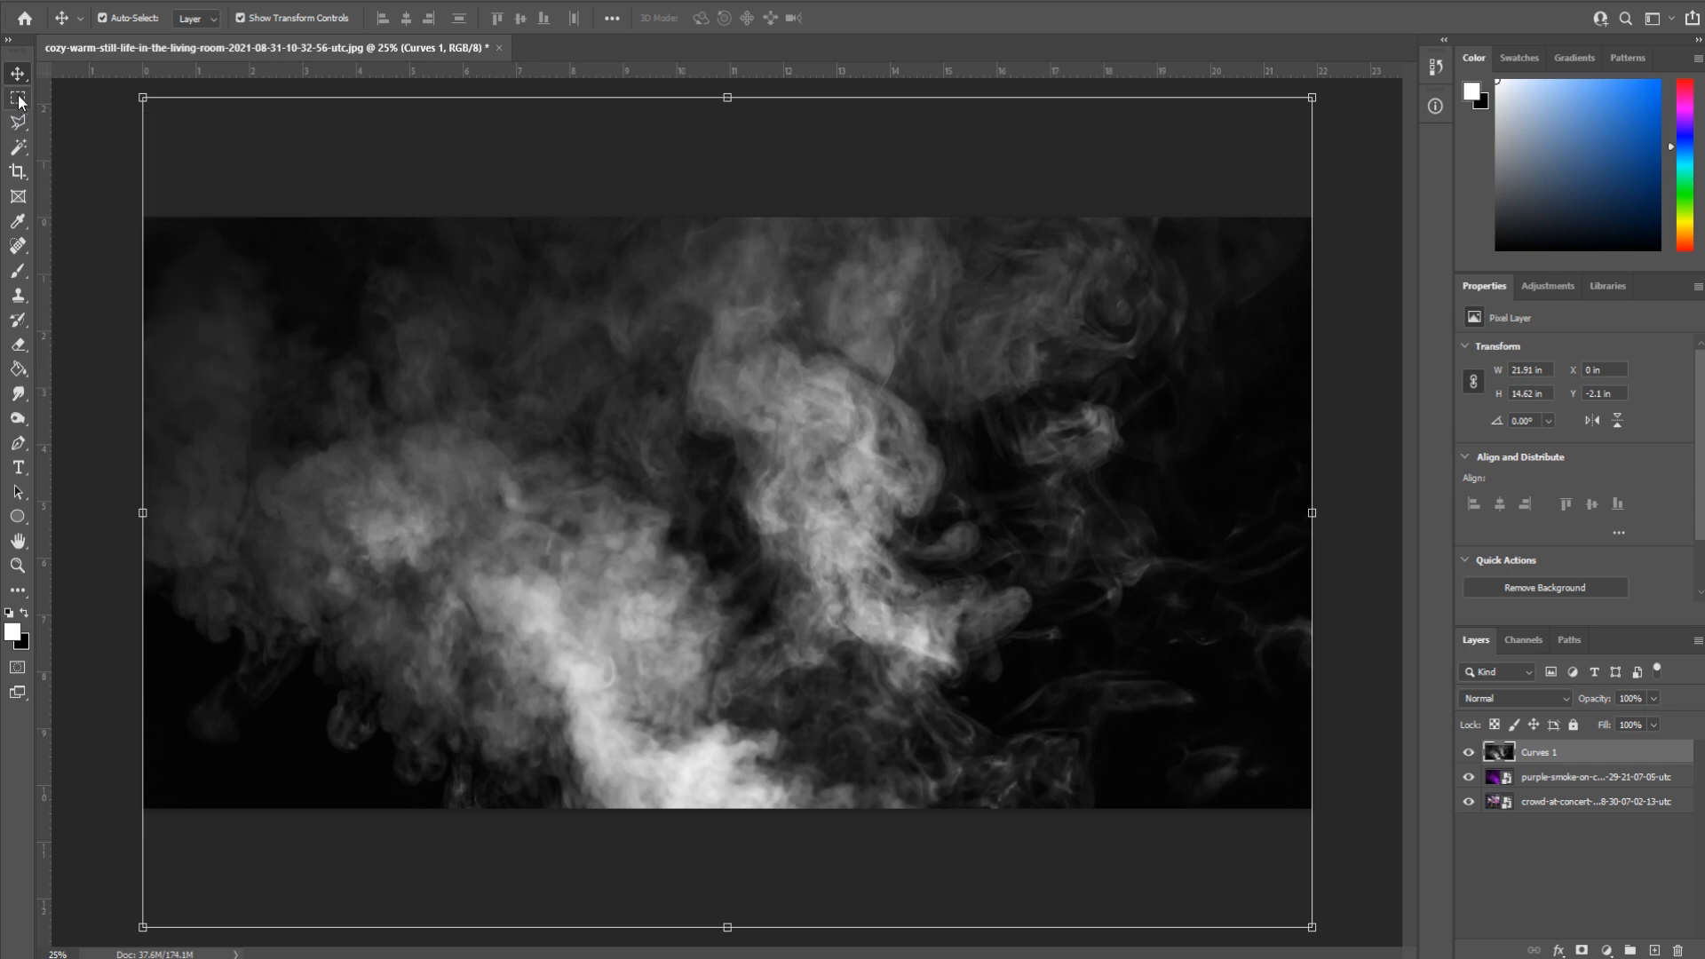
- Choose the Rectangular Marquee Tool and add a blank layer mask to the purple smoke layer
click(16, 93)
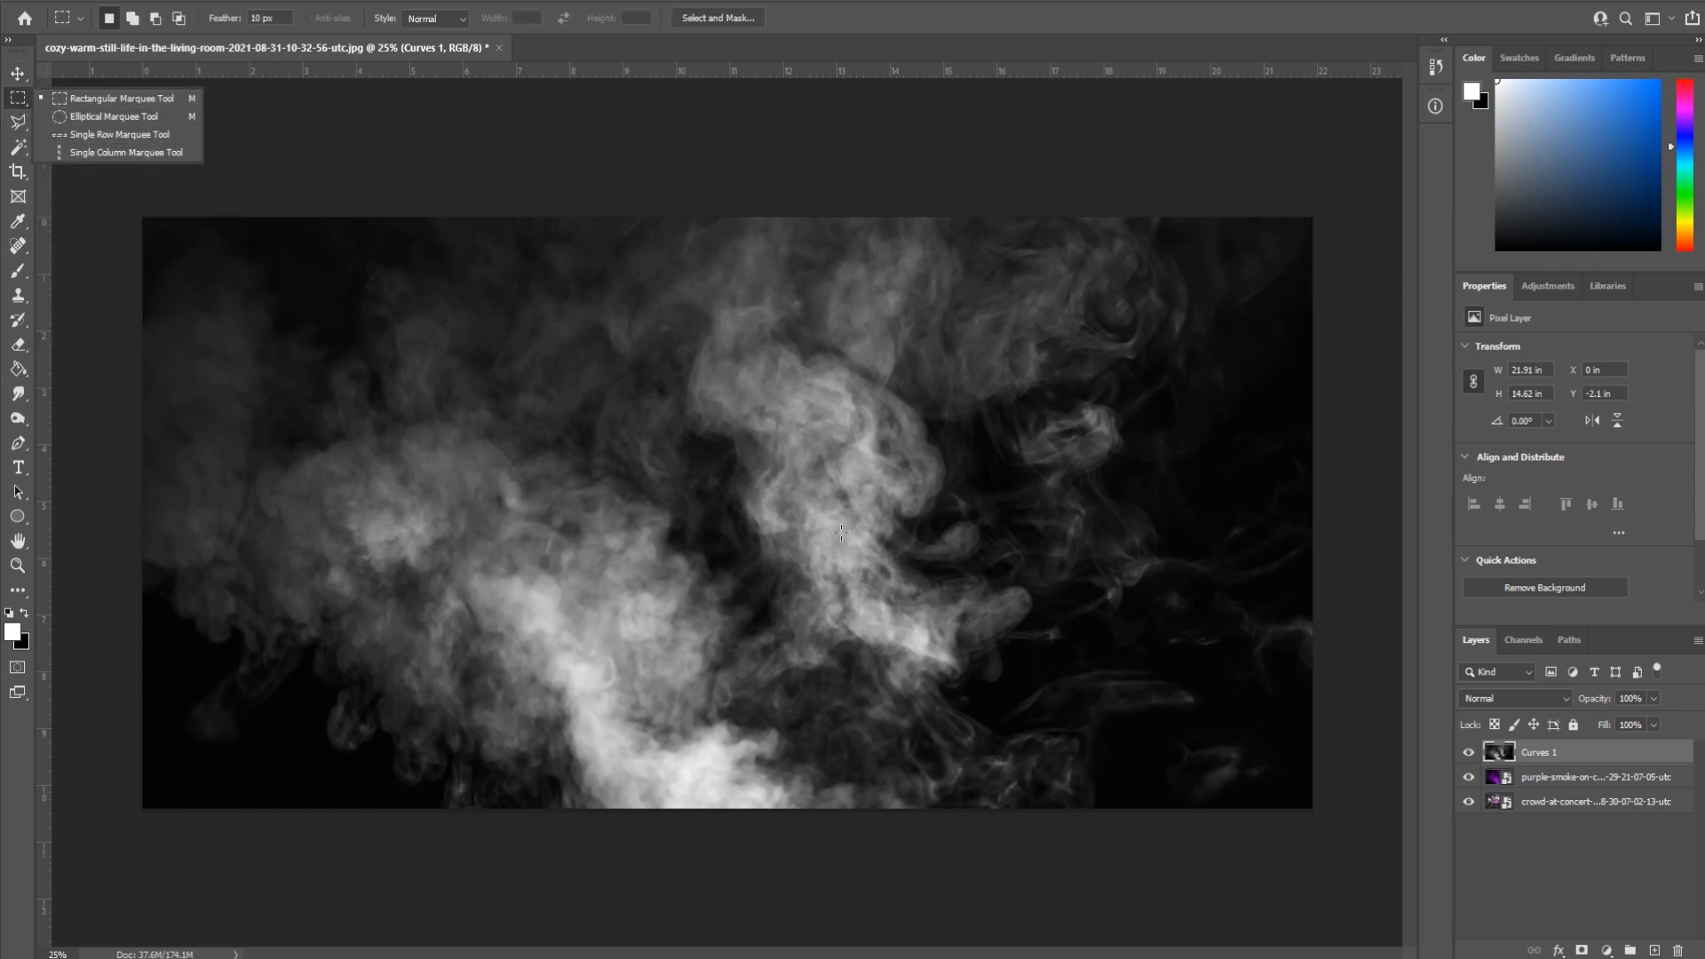
click(546, 504)
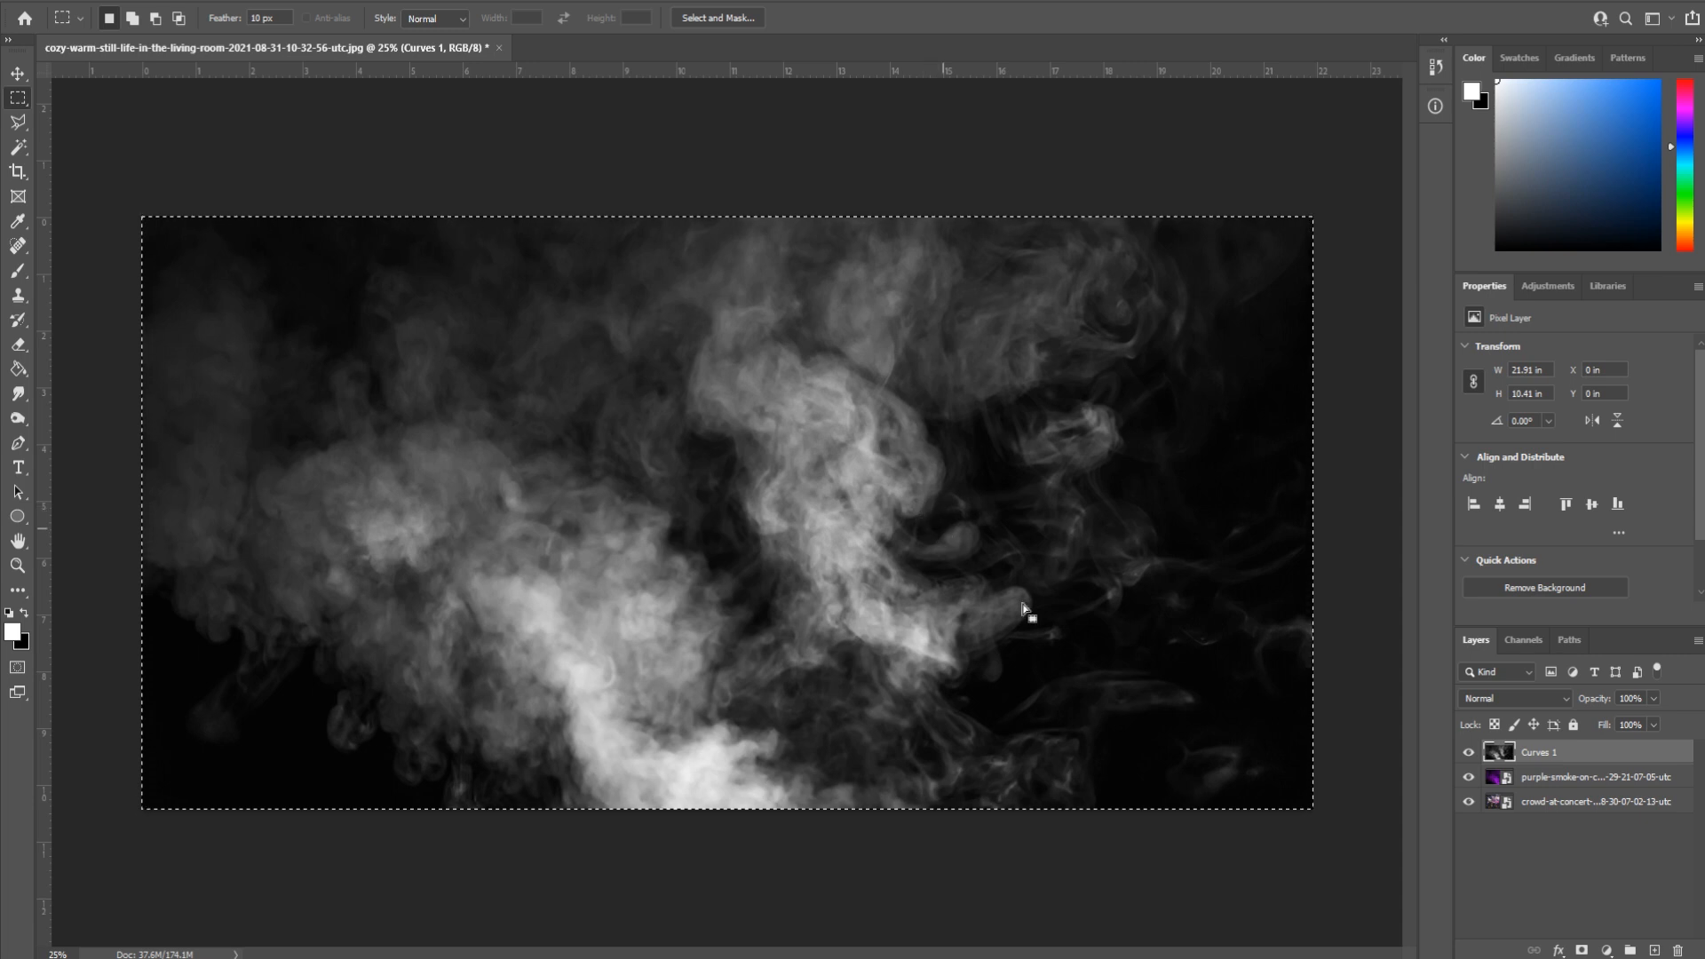
click(1610, 776)
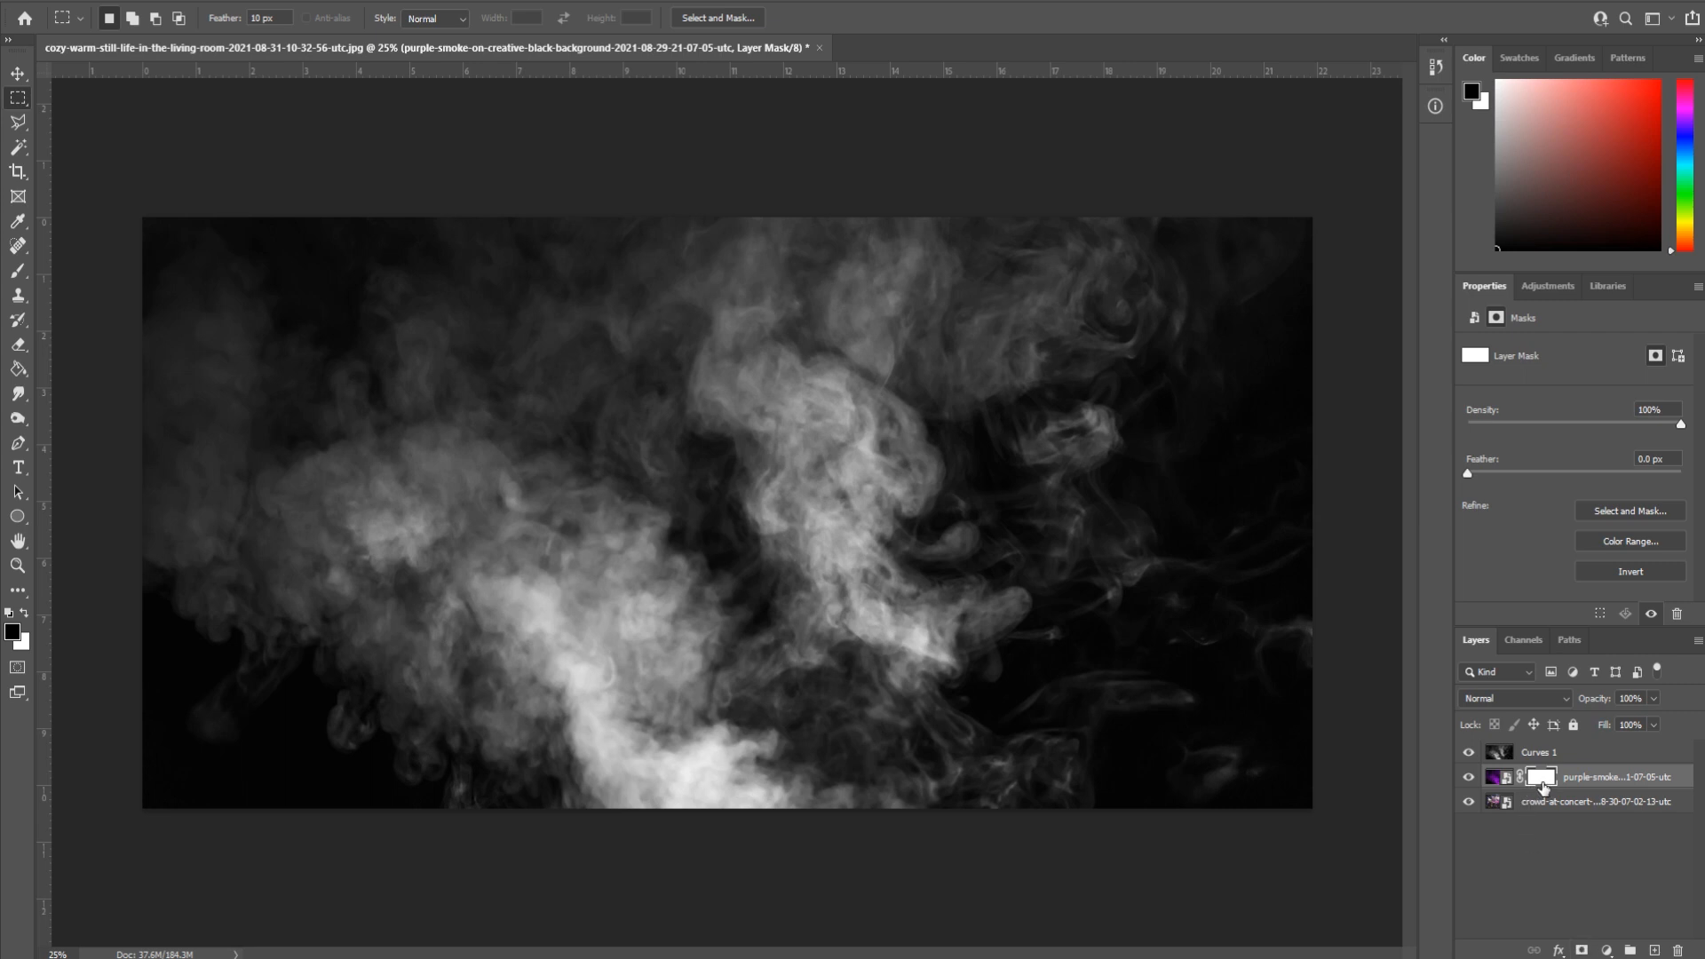
- Copy the grayscale Curves 1 smoke into the purple smoke layer's mask
click(1631, 571)
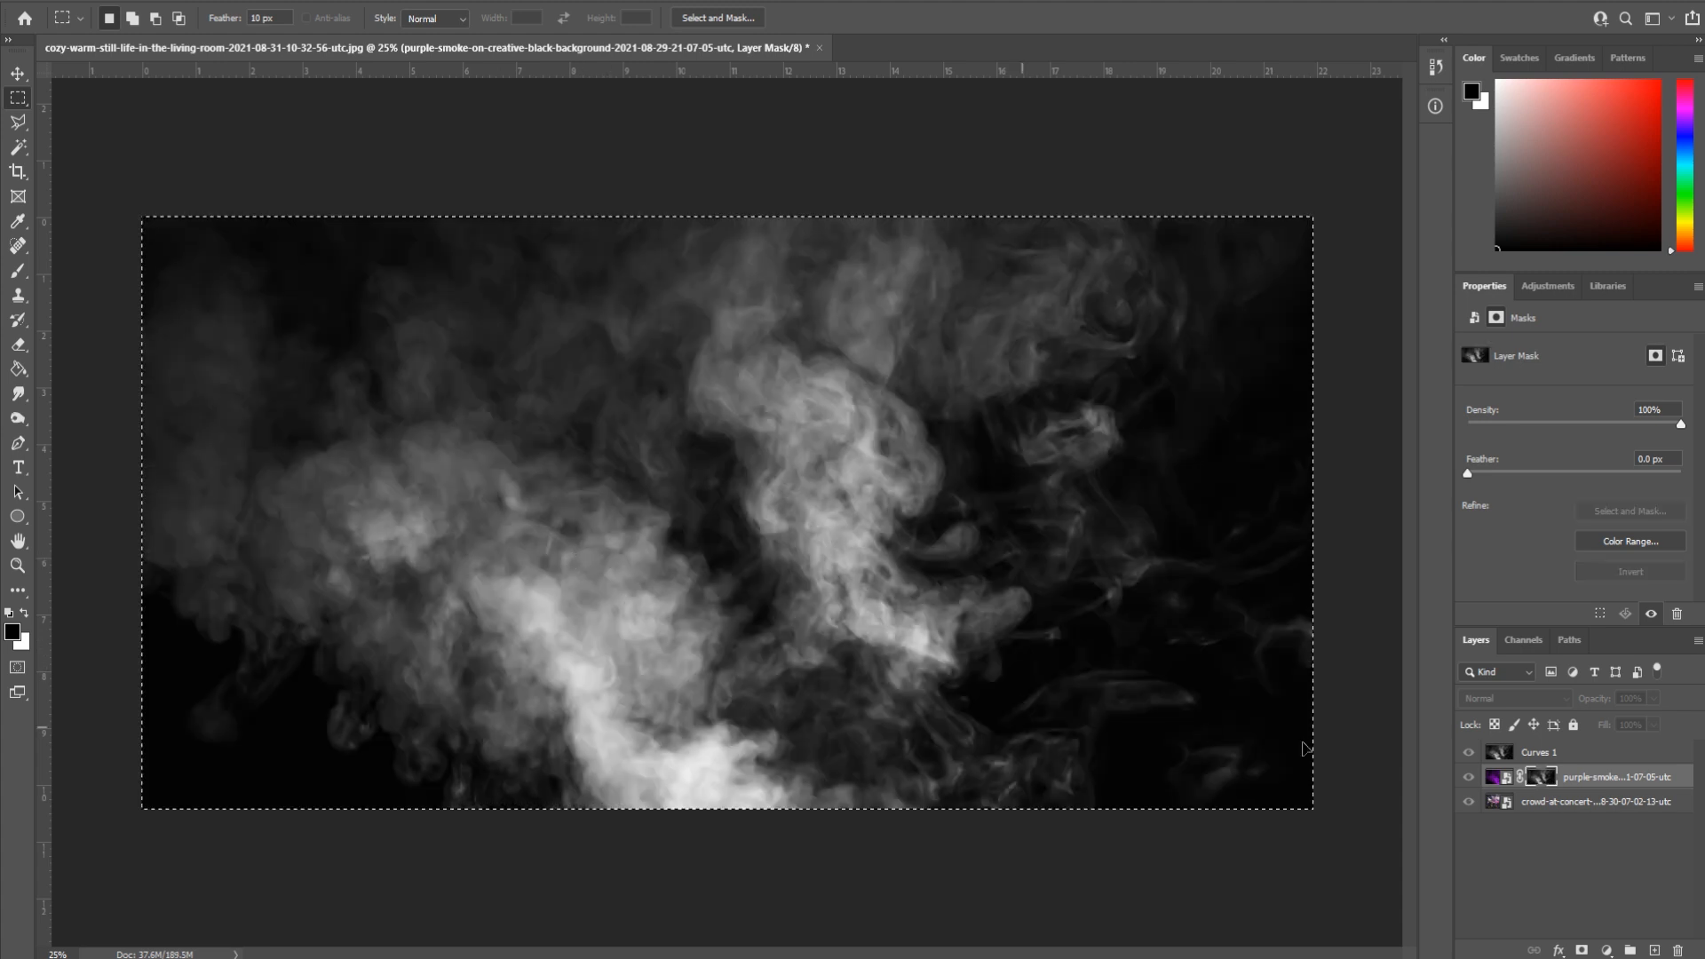
click(1498, 752)
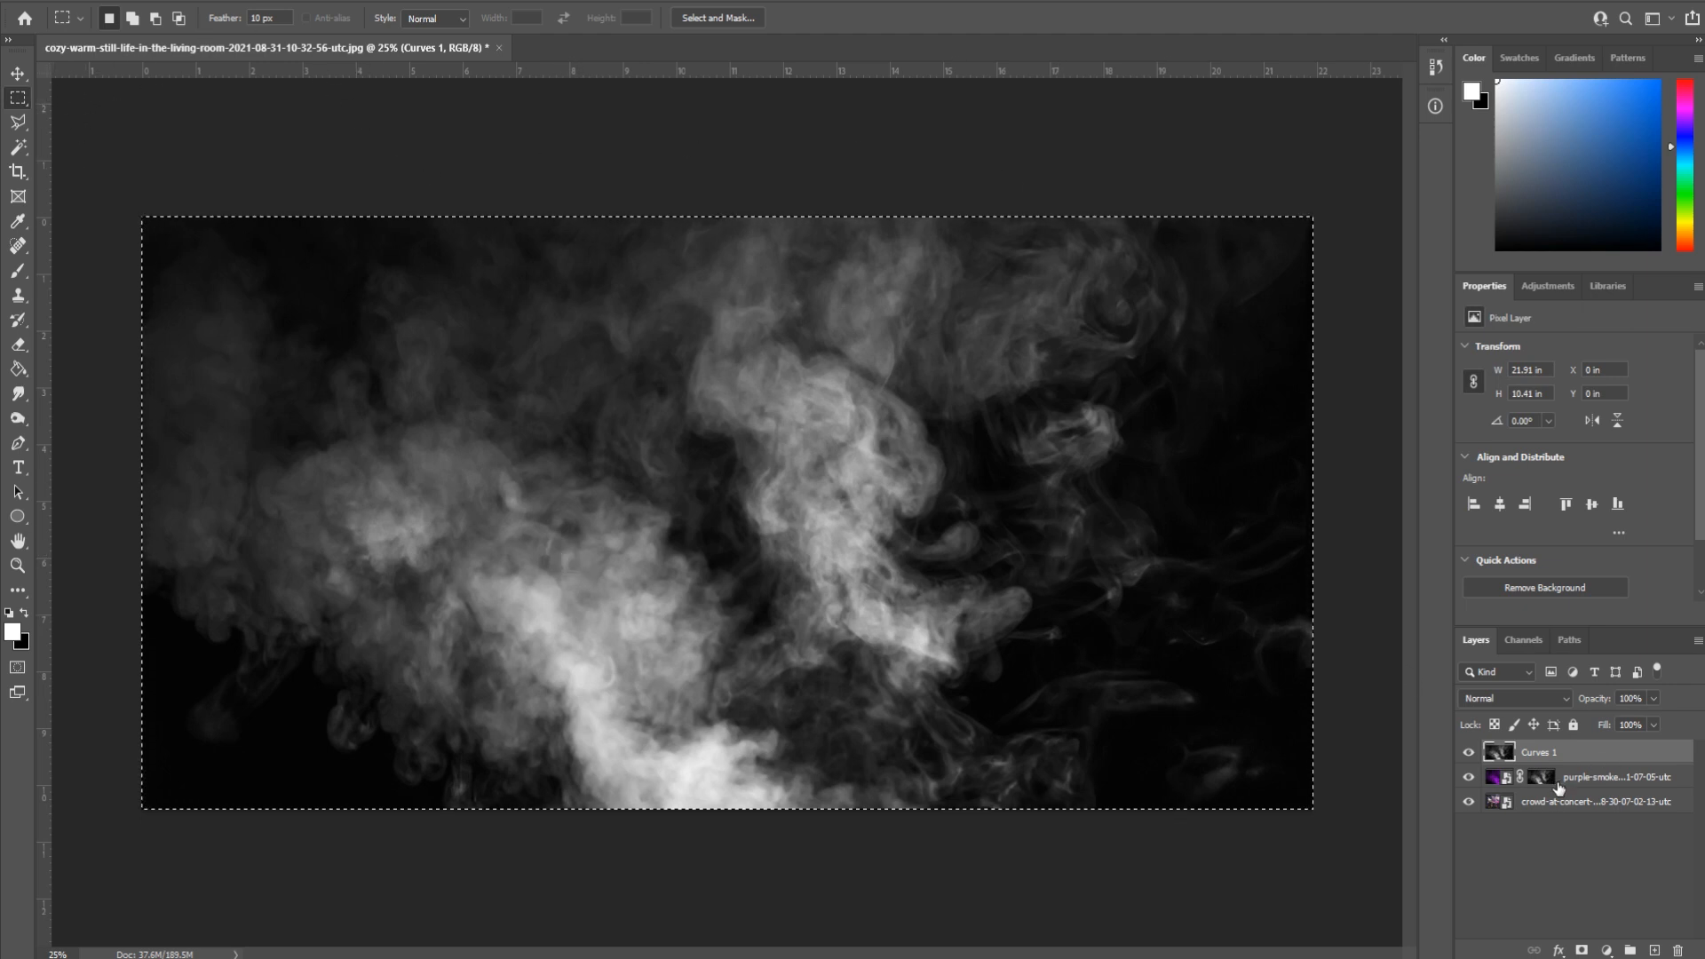
click(1535, 802)
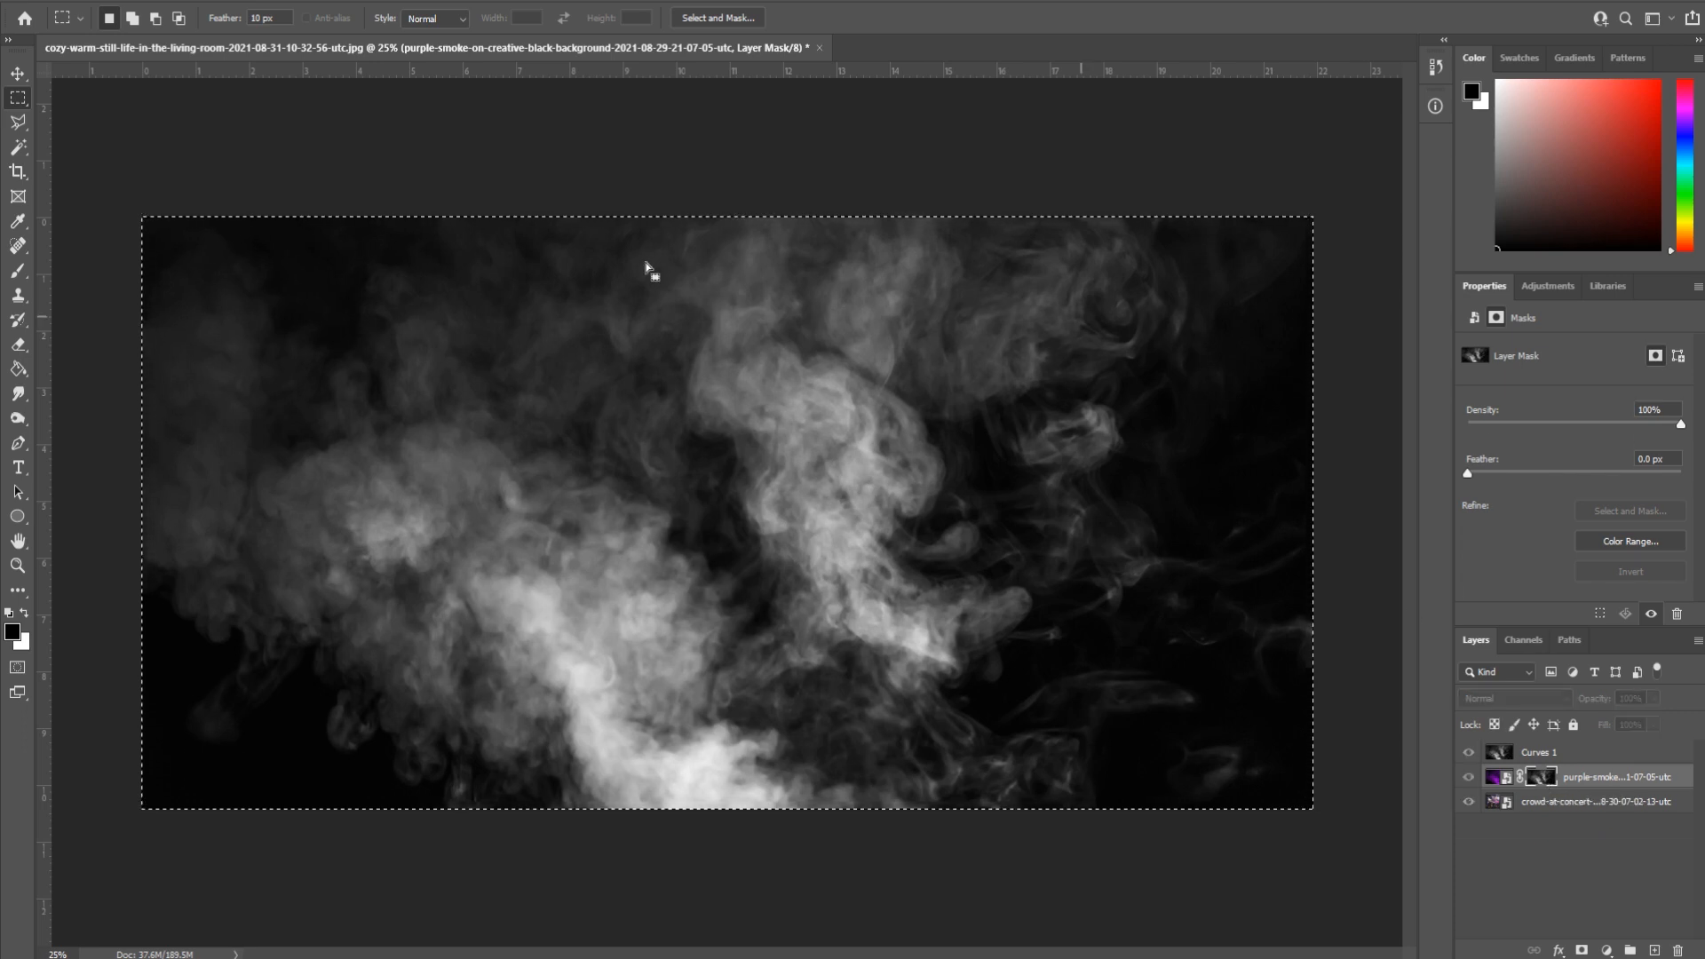
mouse_move(1073, 585)
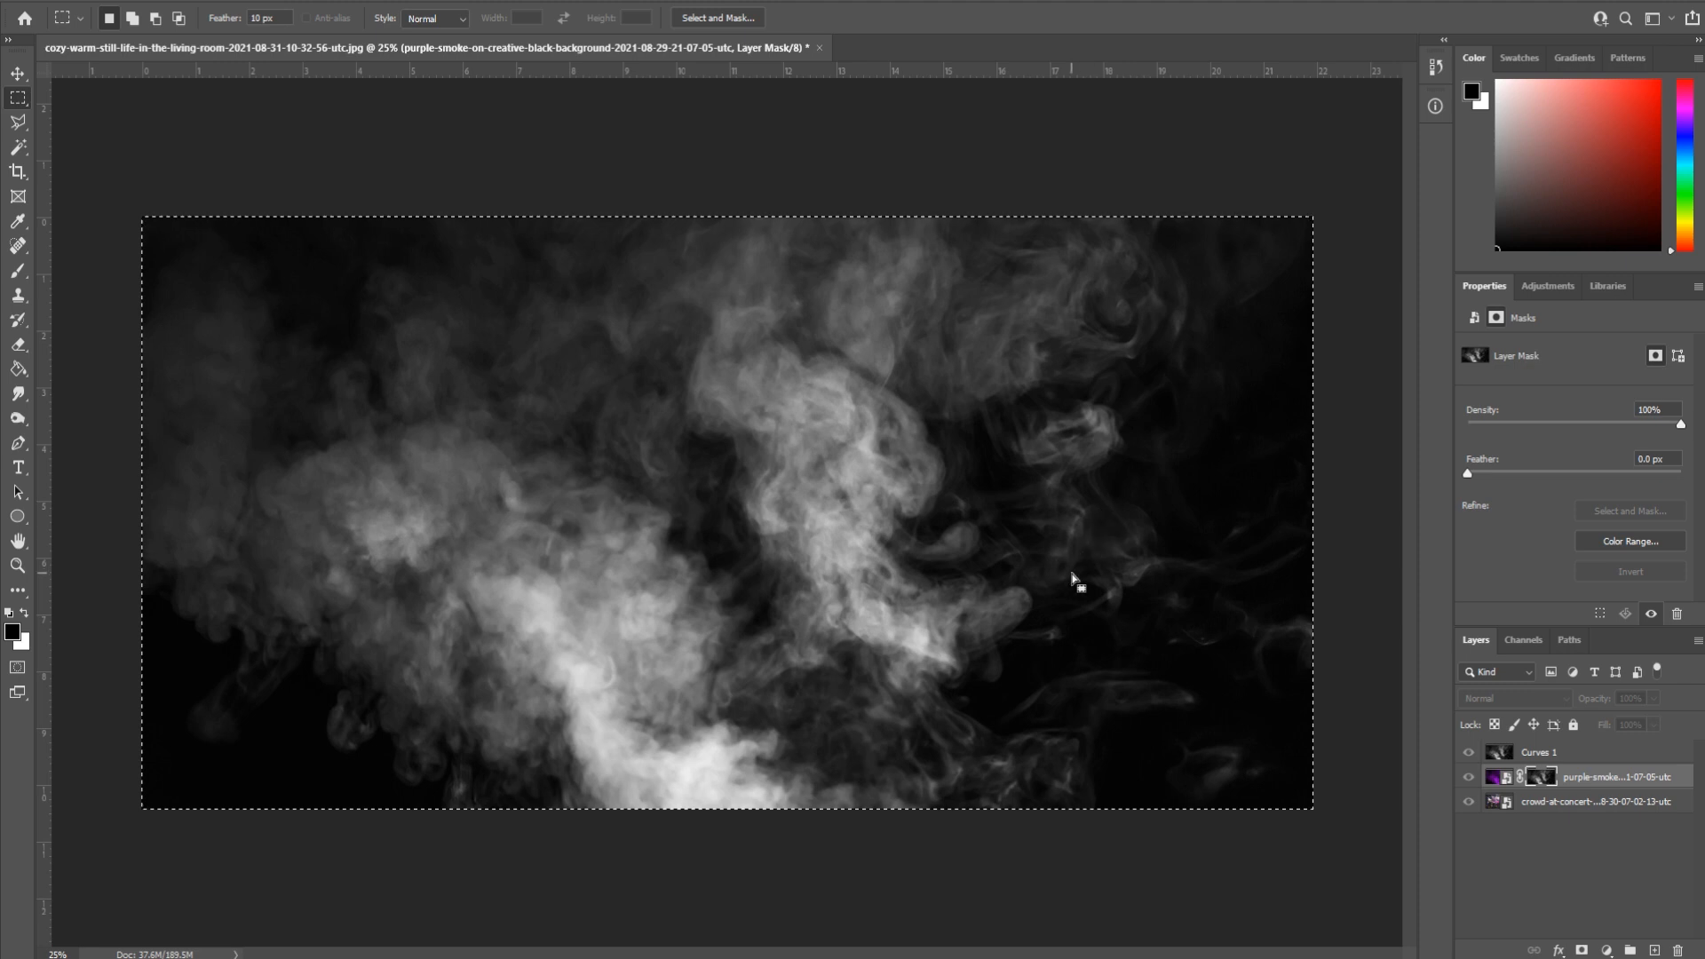
mouse_move(1490, 742)
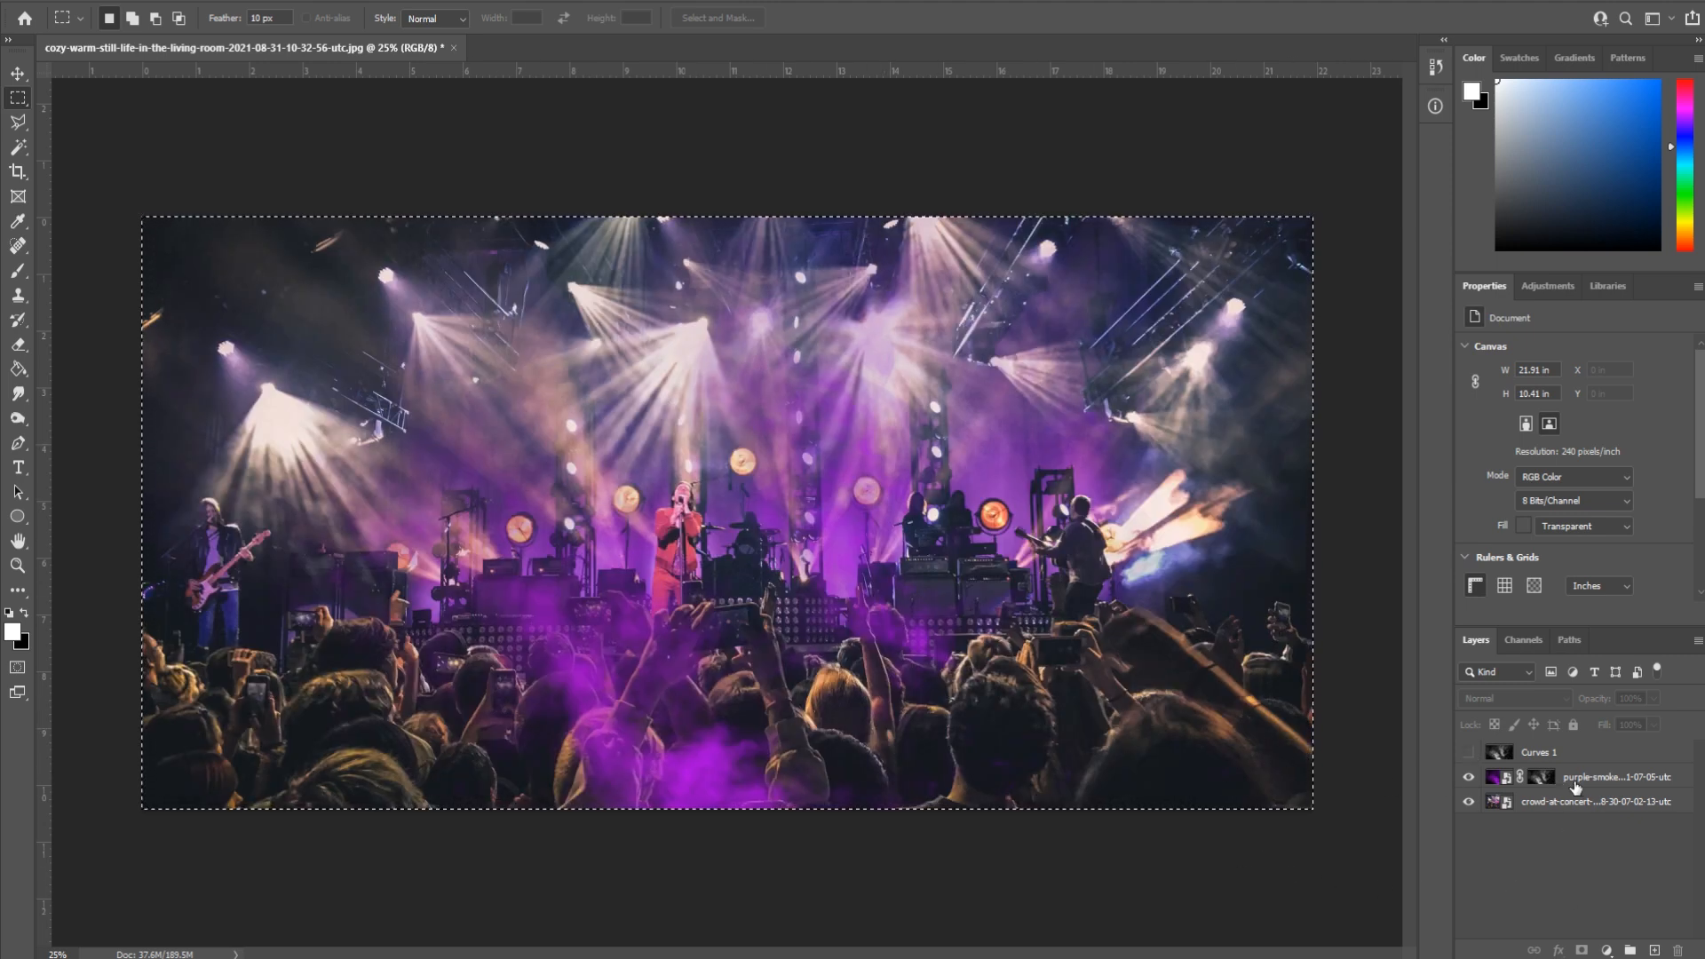
- Select the masked purple smoke layer and bring up its layer options
click(1618, 776)
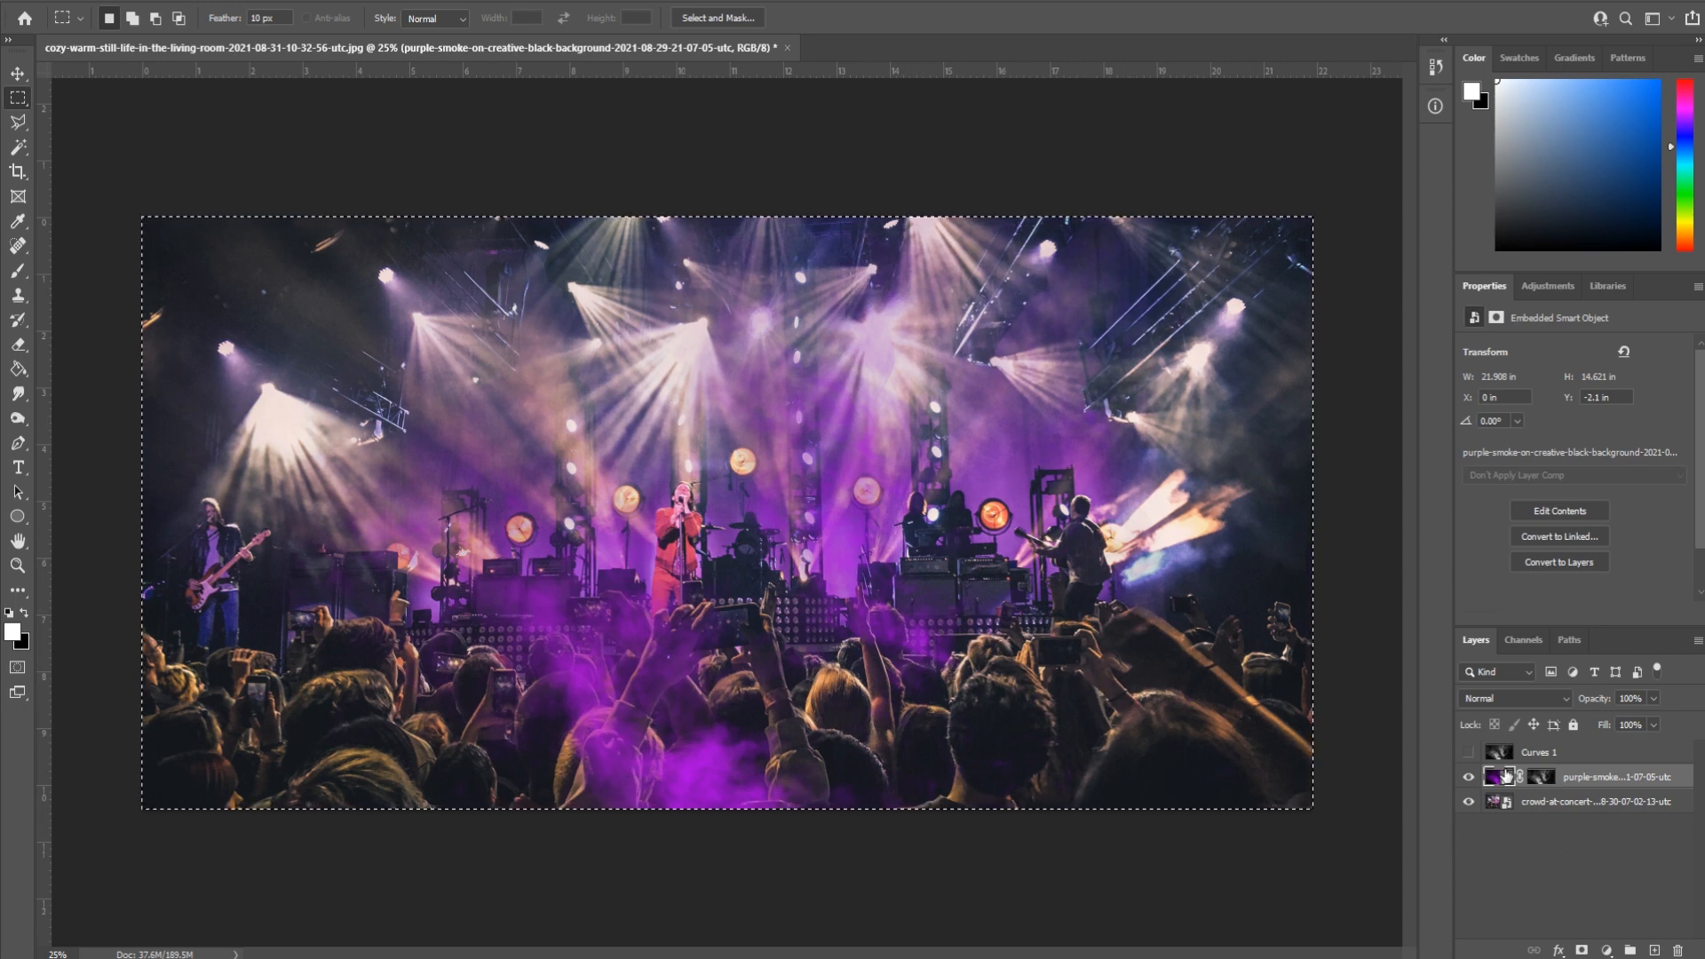
click(1540, 752)
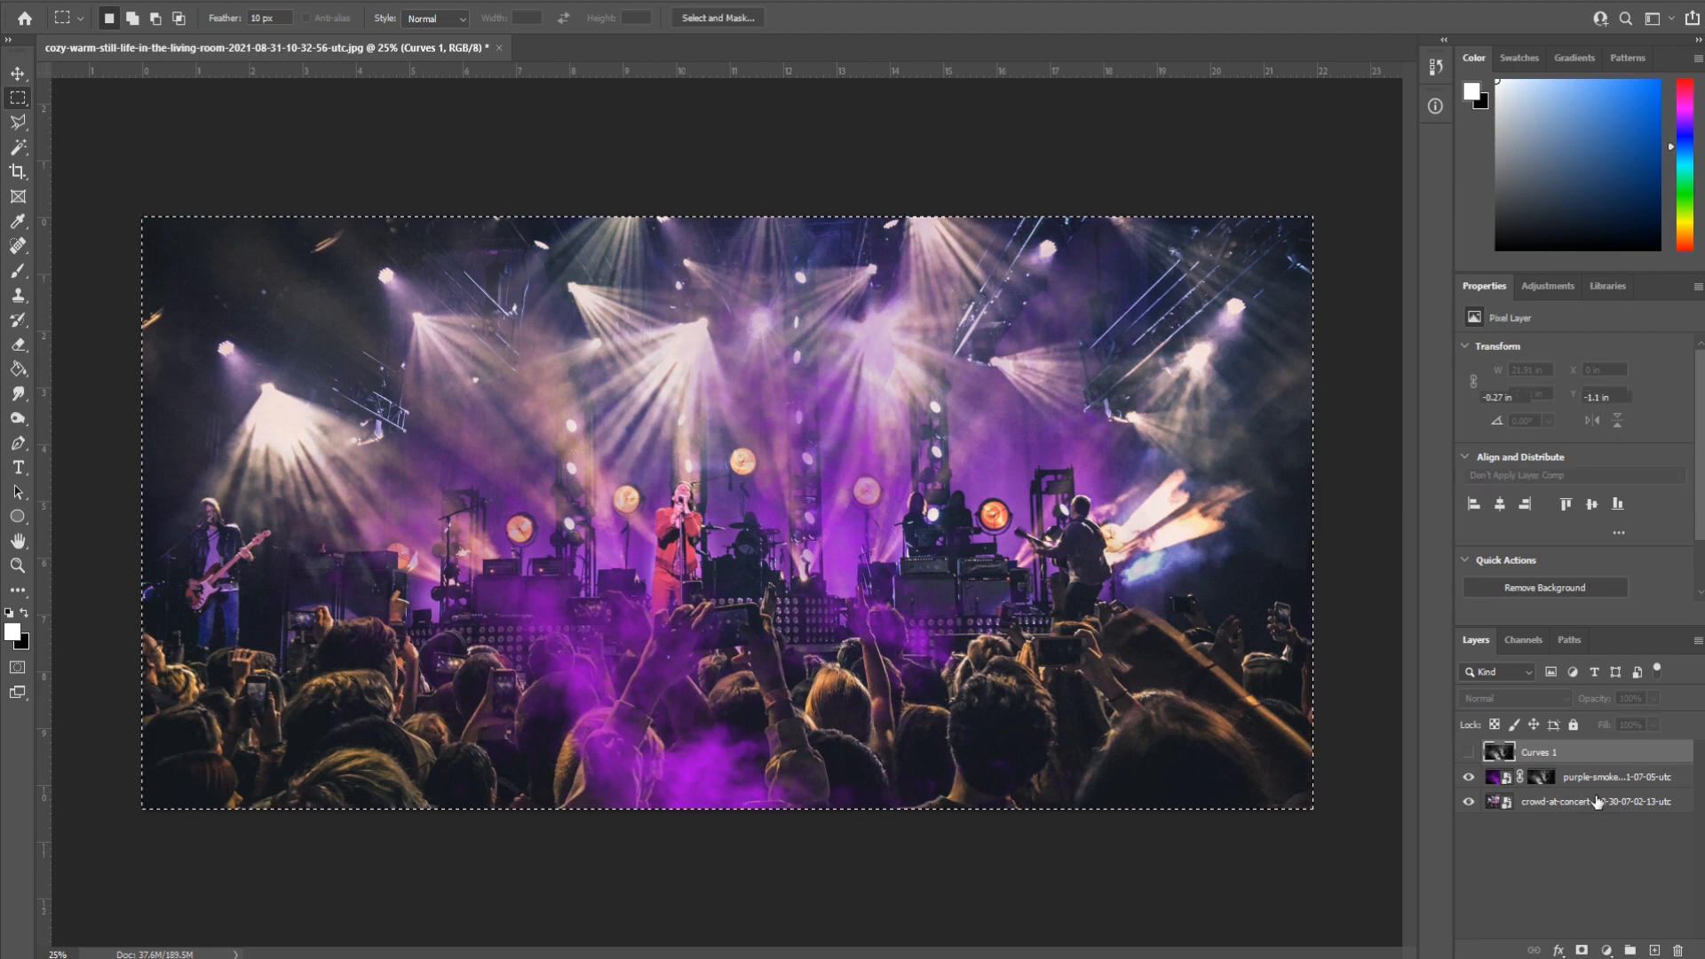
click(1612, 776)
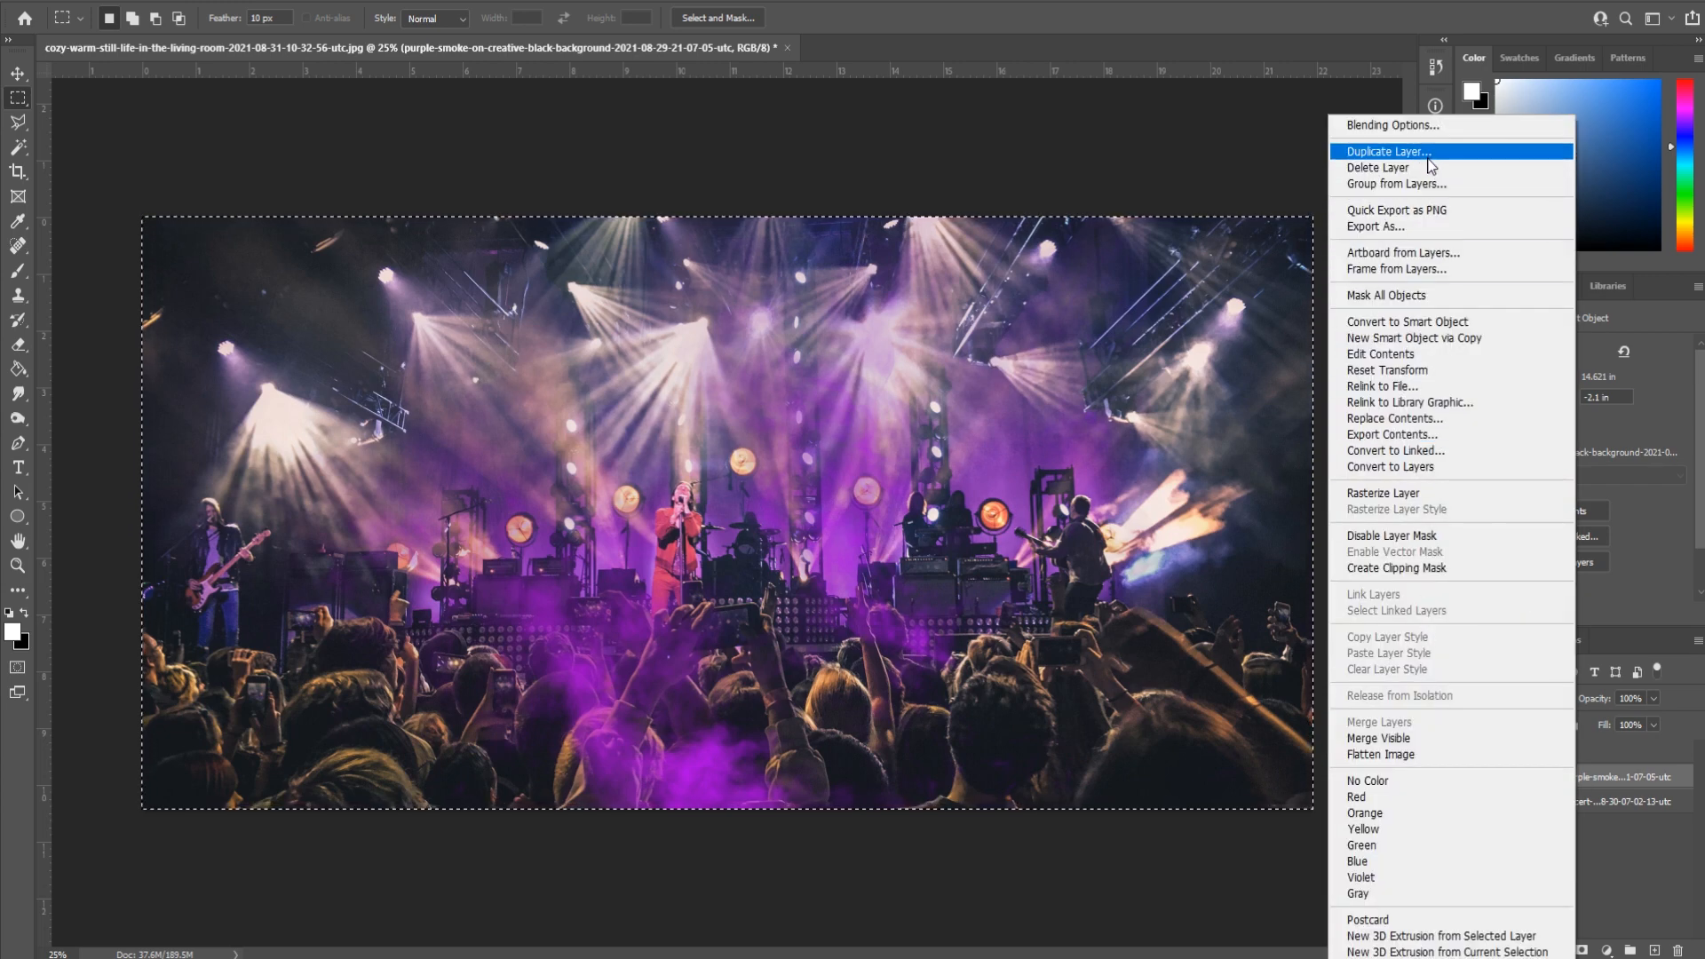
- Duplicate the masked purple smoke layer and select the copy for repositioning
click(1385, 151)
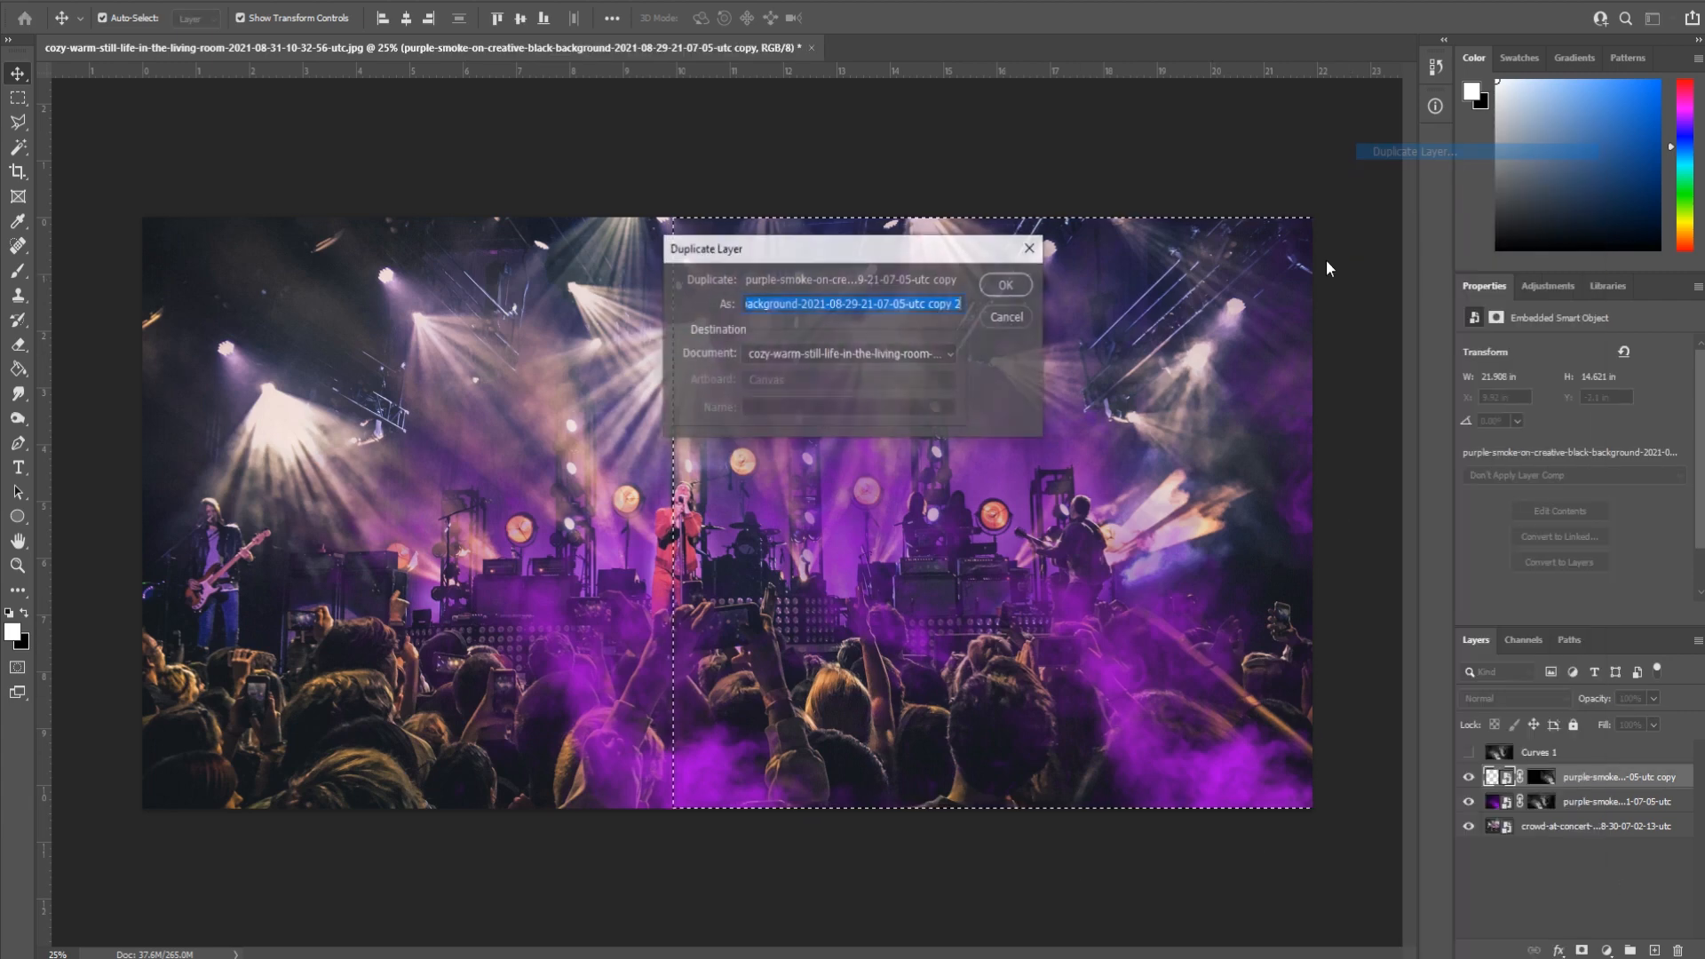
click(1005, 285)
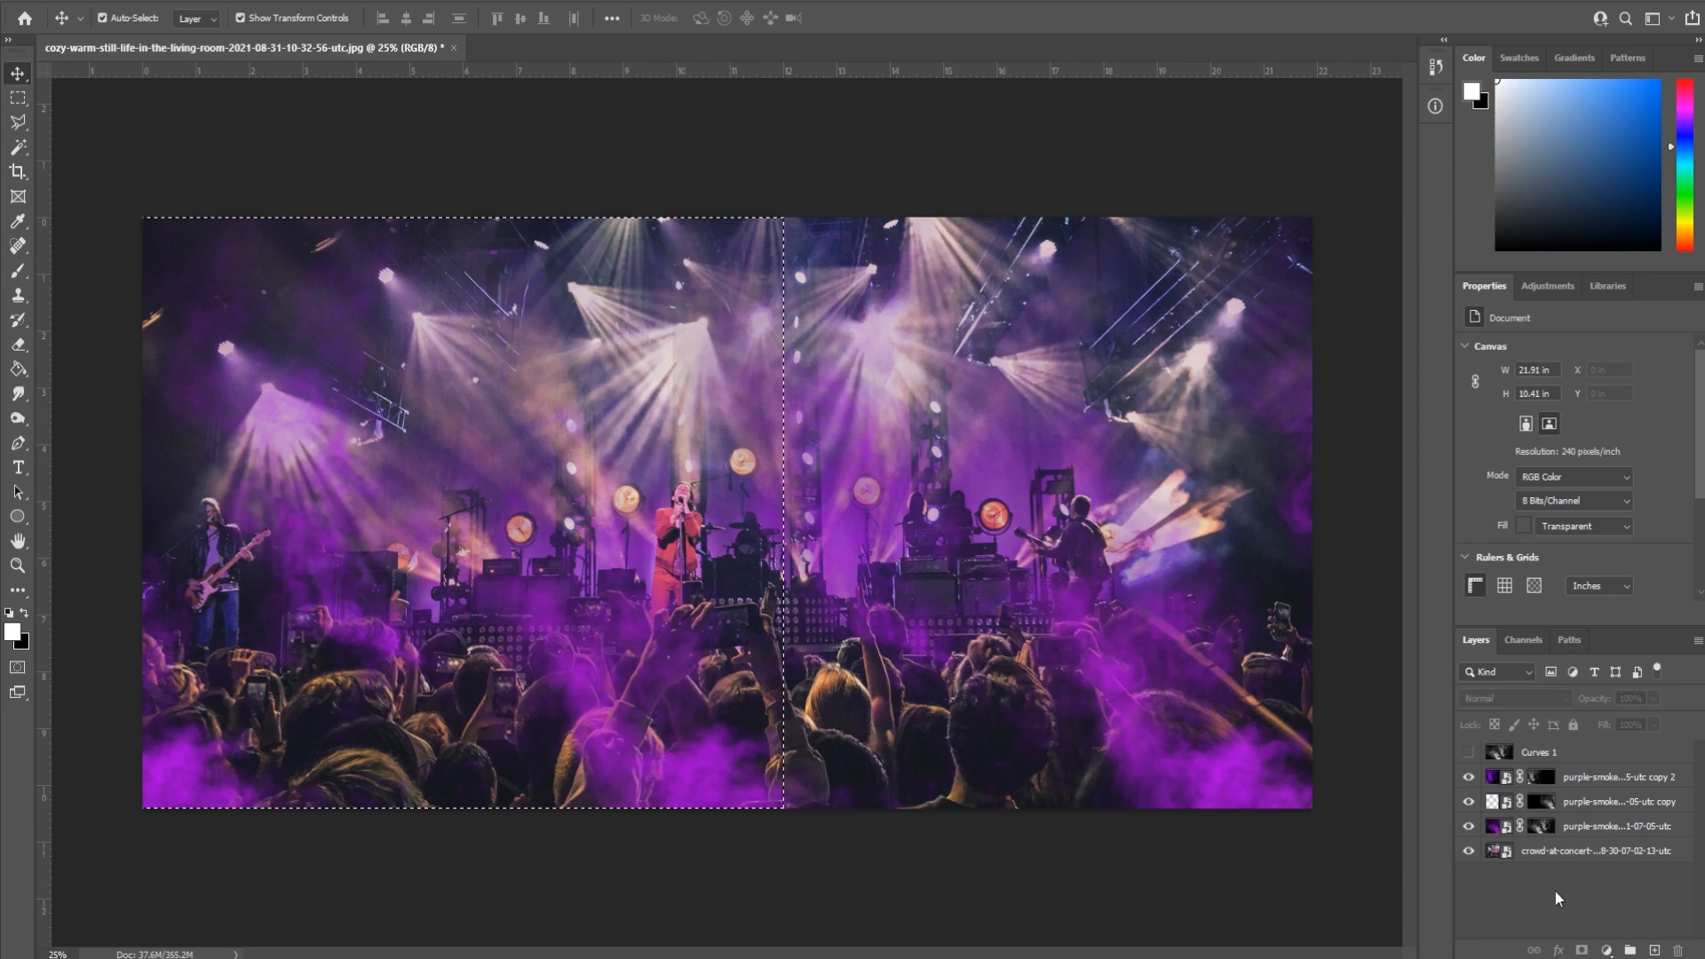
mouse_move(1595, 838)
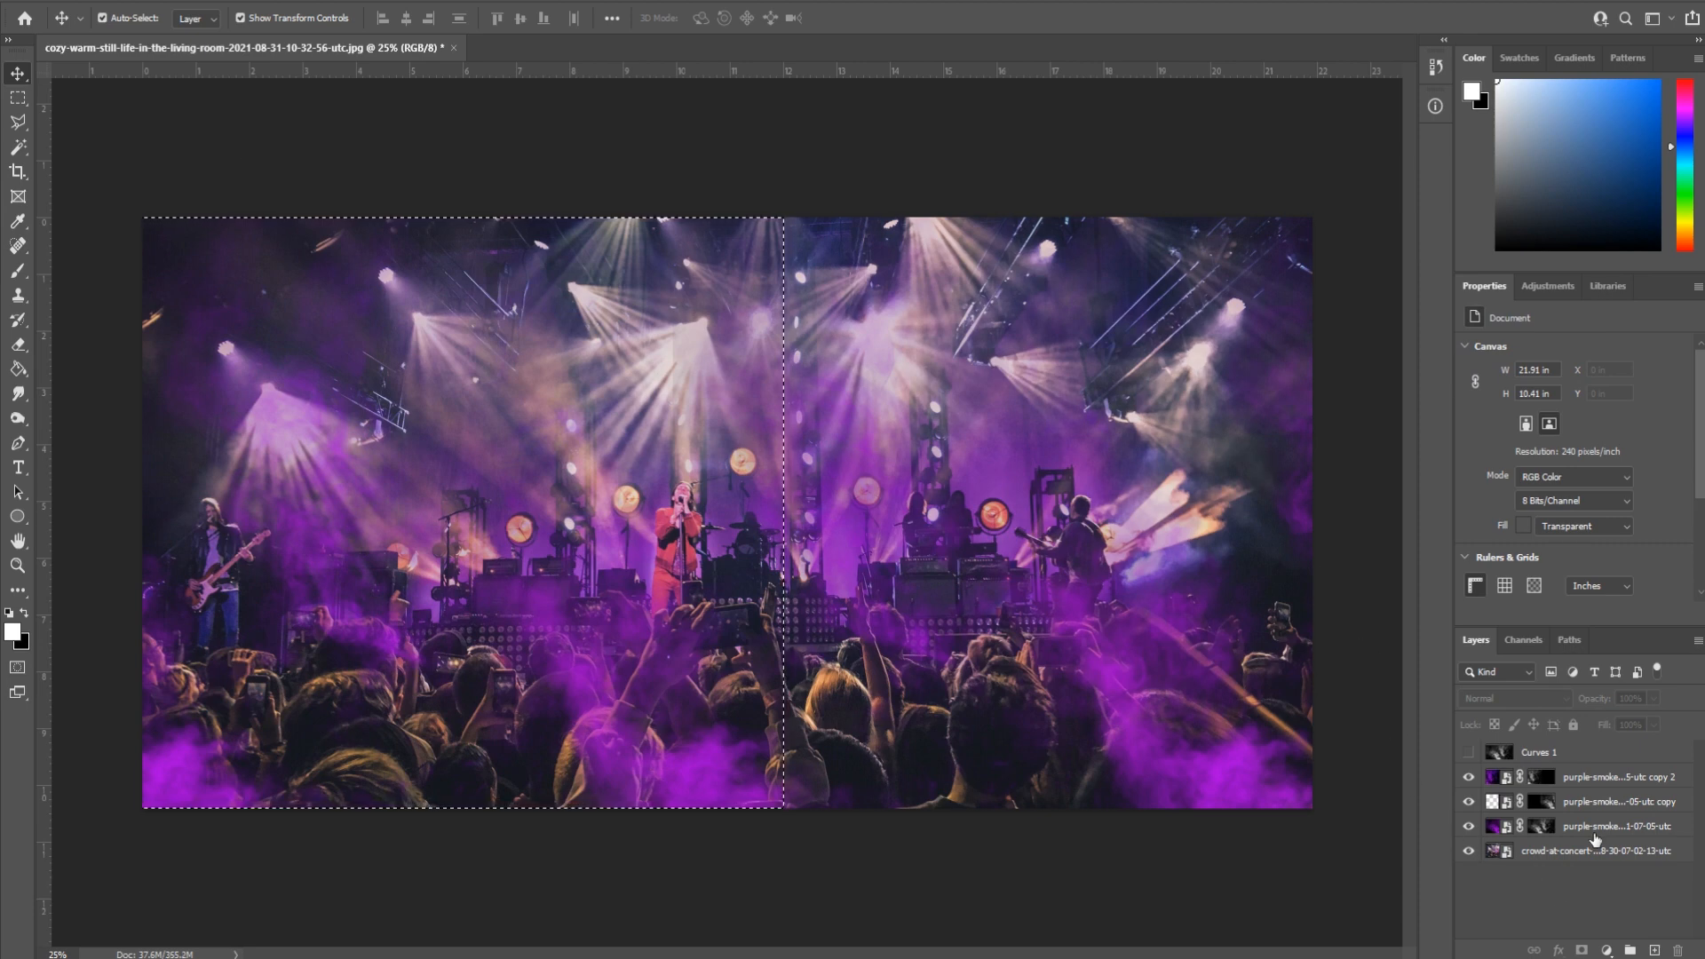
mouse_move(1595, 842)
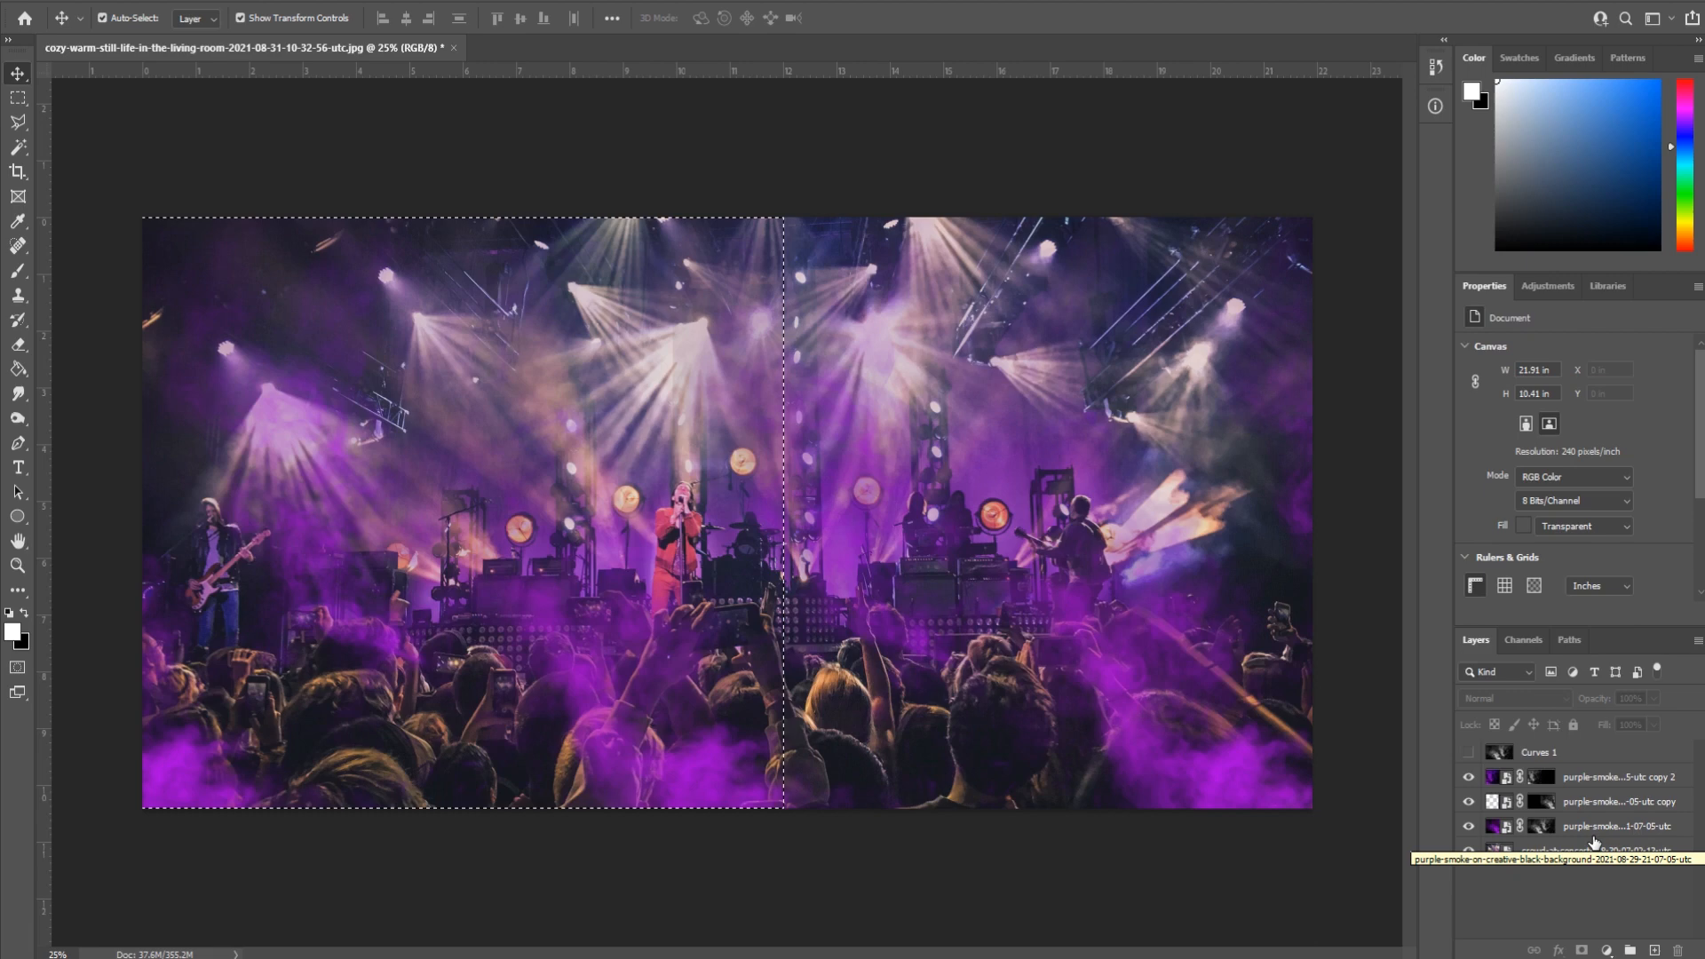
click(1615, 826)
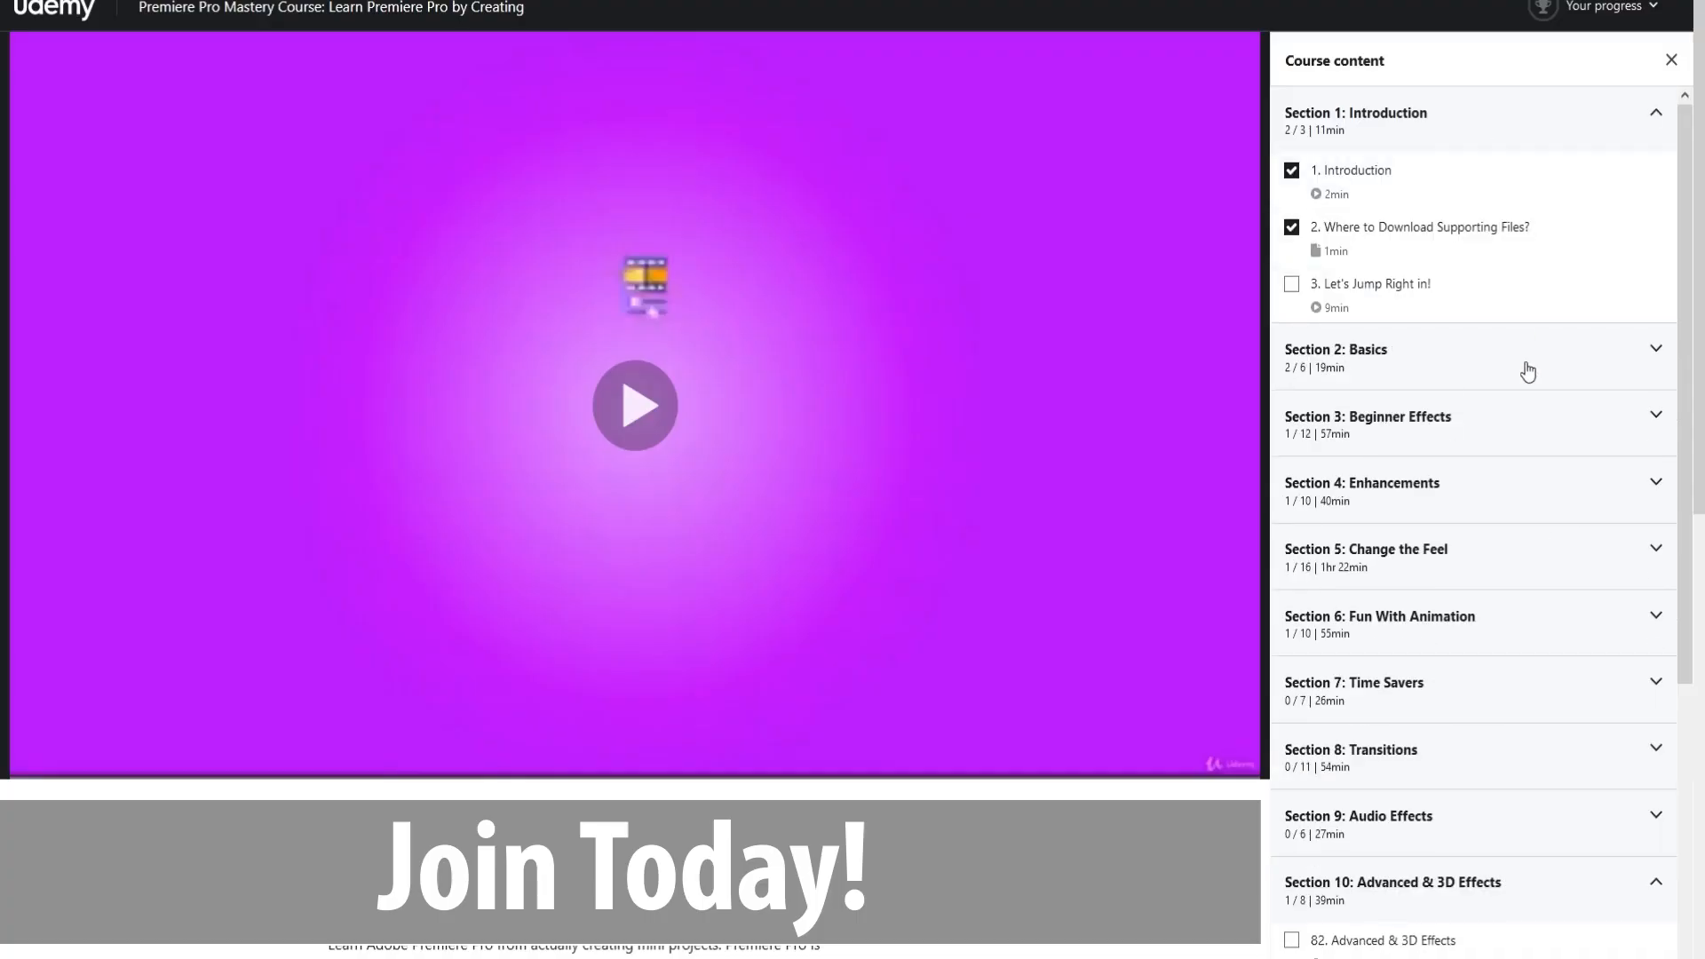
- Scroll the Udemy course content down to Section 10, Advanced & 3D Effects
scroll(down, 3)
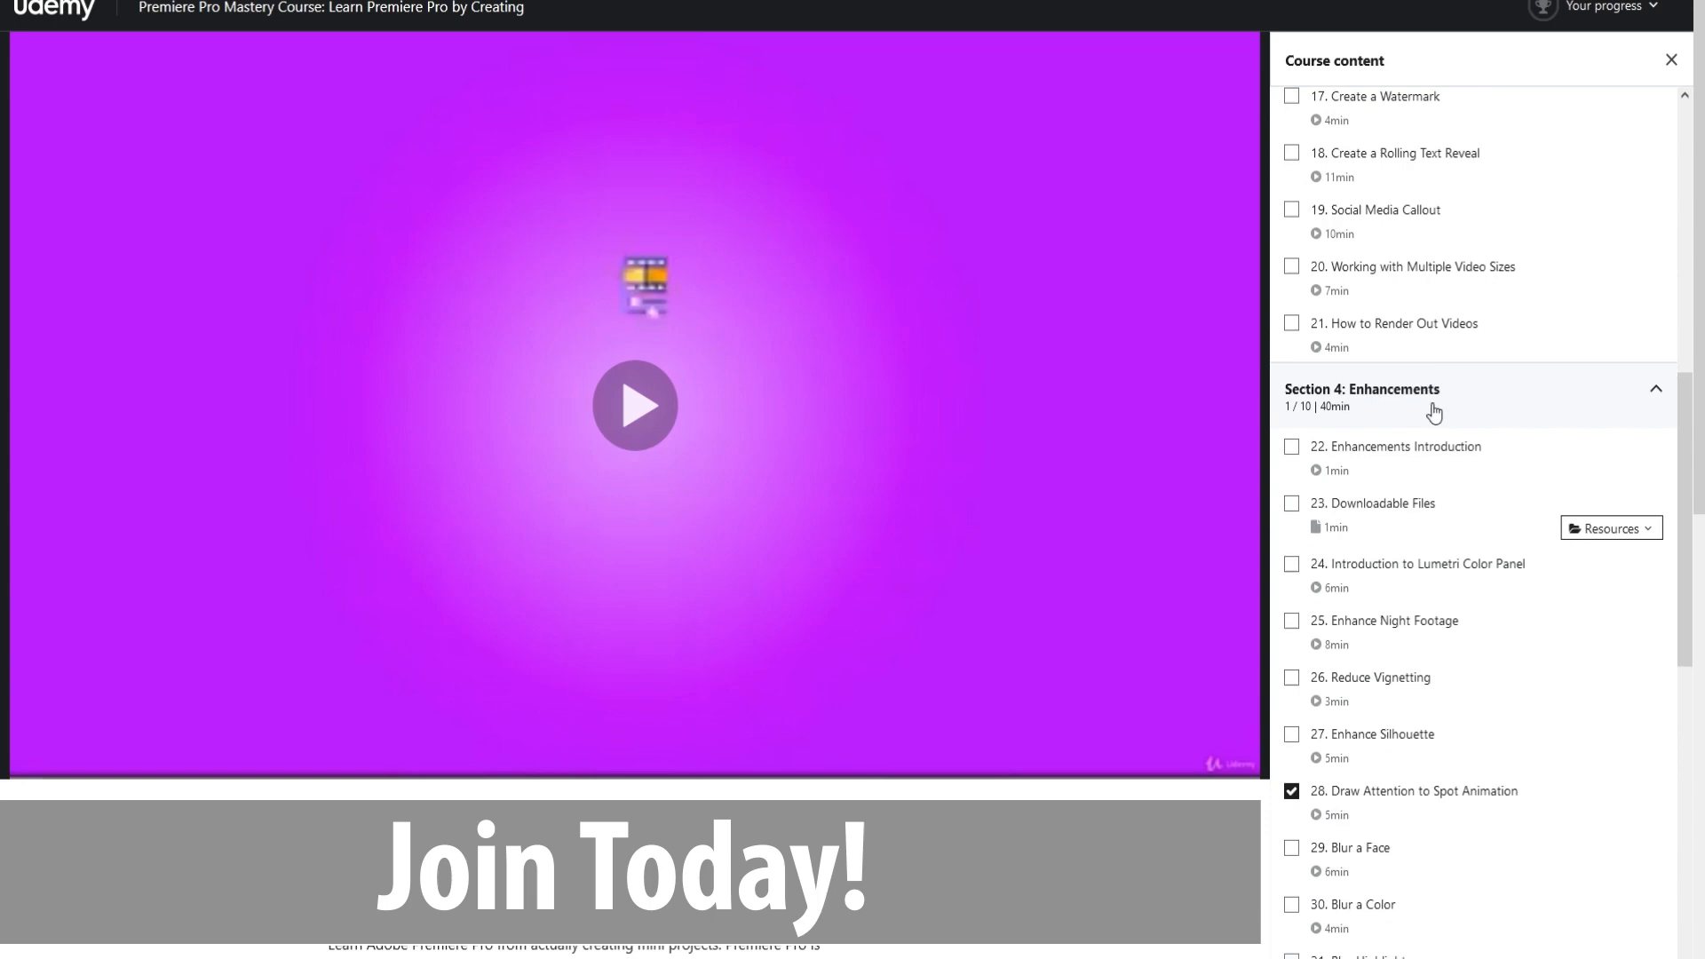
scroll(down, 3)
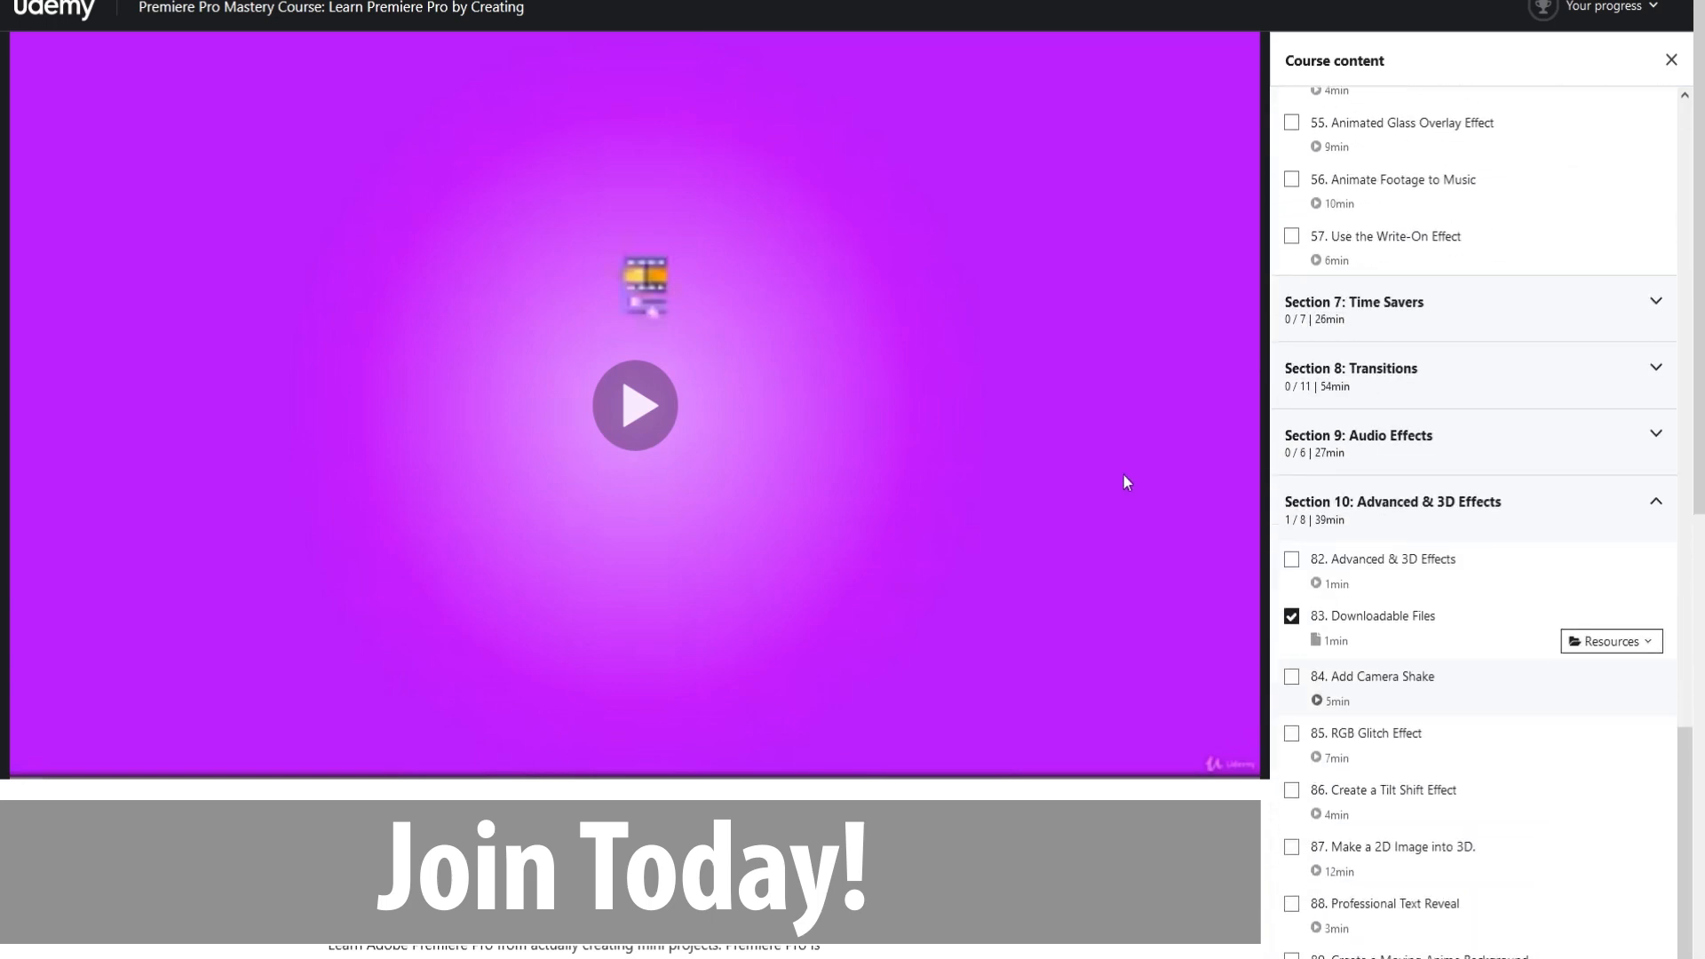